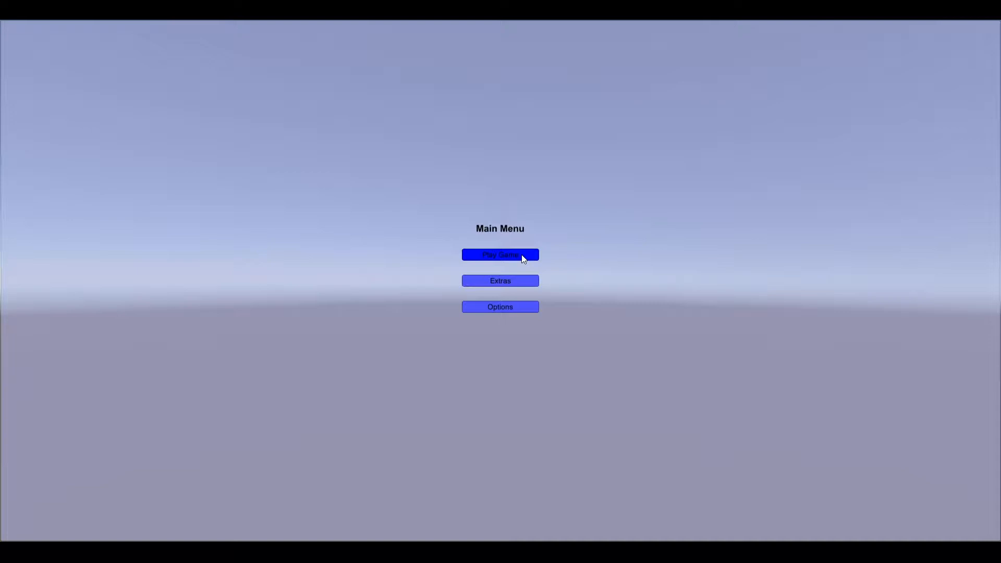
Step: Start a game and load the Basic Playground world with the blue crate on the grass
left_click(500, 254)
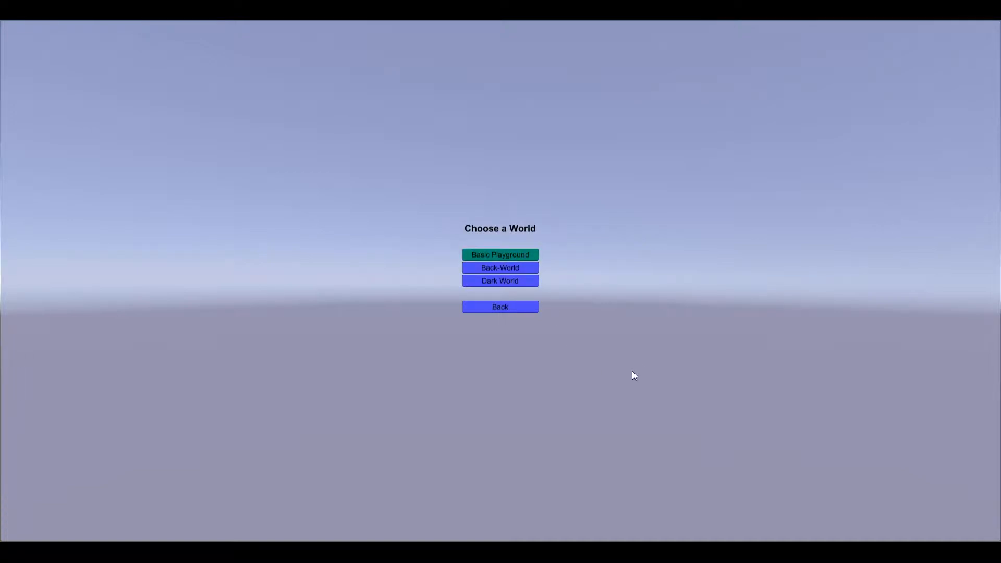
left_click(499, 254)
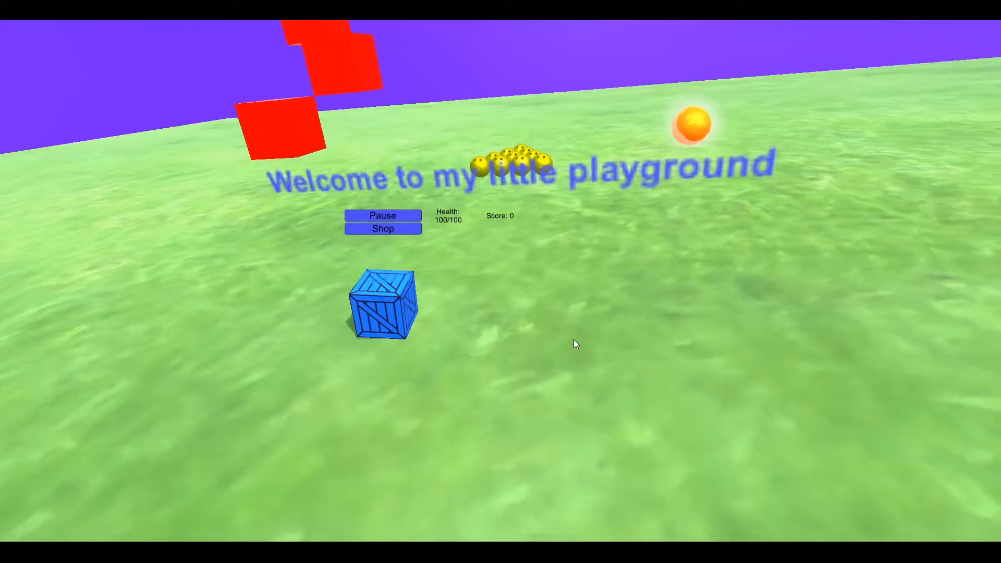
Step: Pause, leave to the menus, read Basic Controls under How to Play, and return to the main menu
left_click(382, 215)
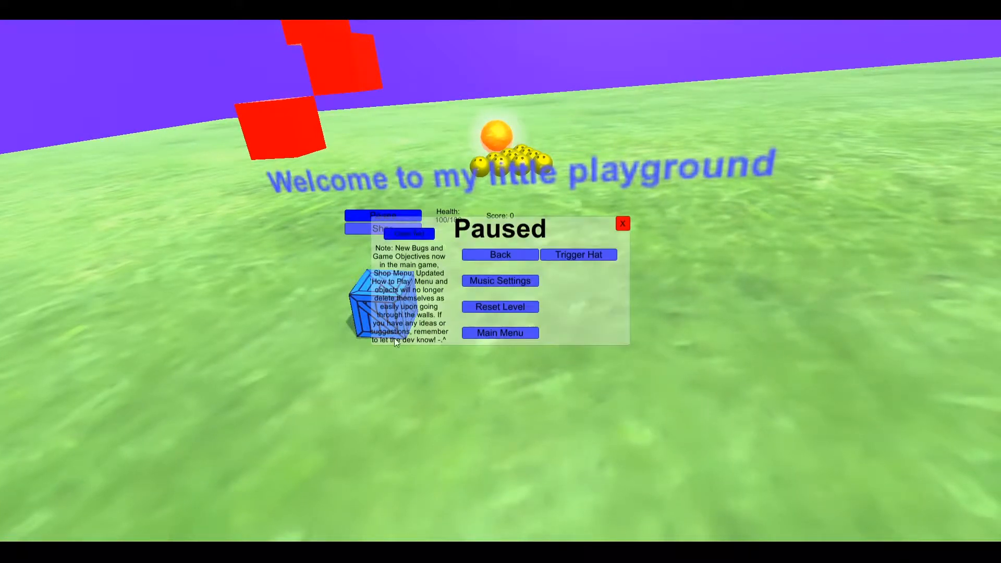
left_click(500, 333)
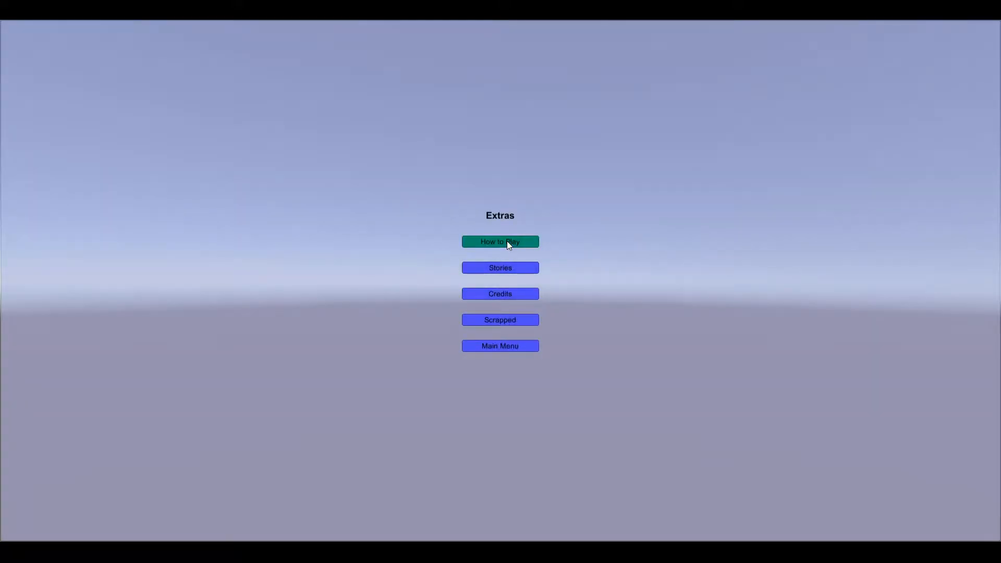
mouse_move(596, 389)
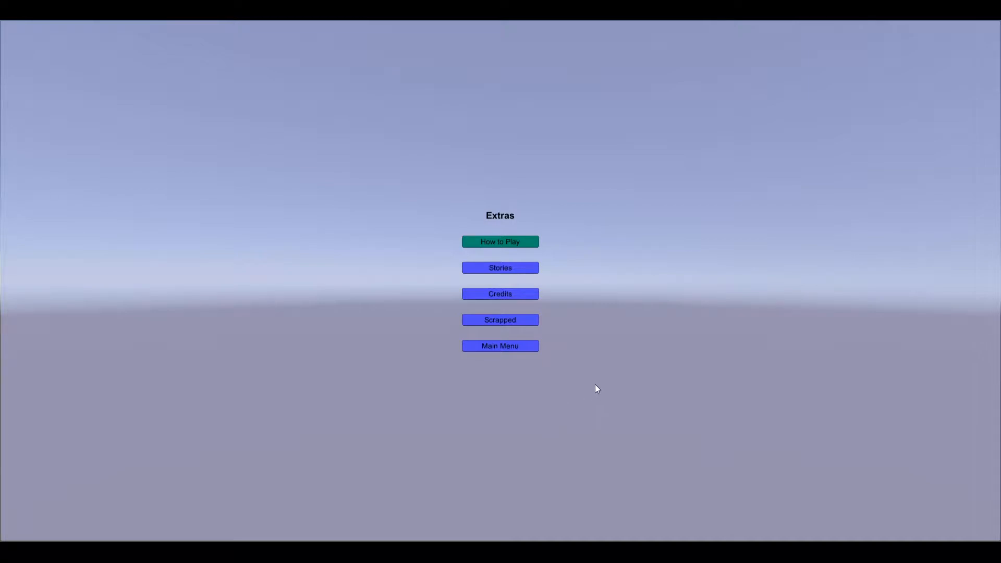
left_click(500, 241)
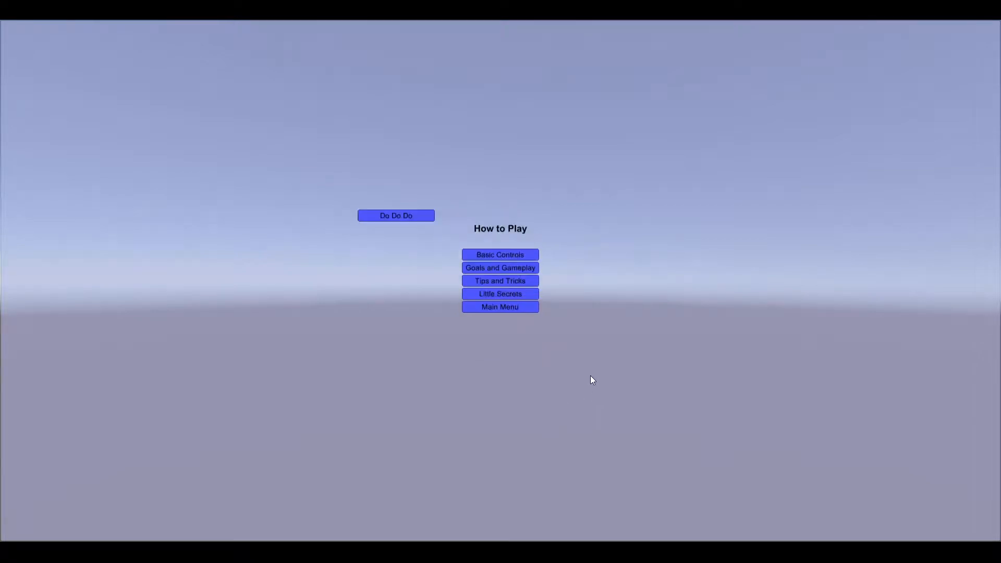
mouse_move(590, 365)
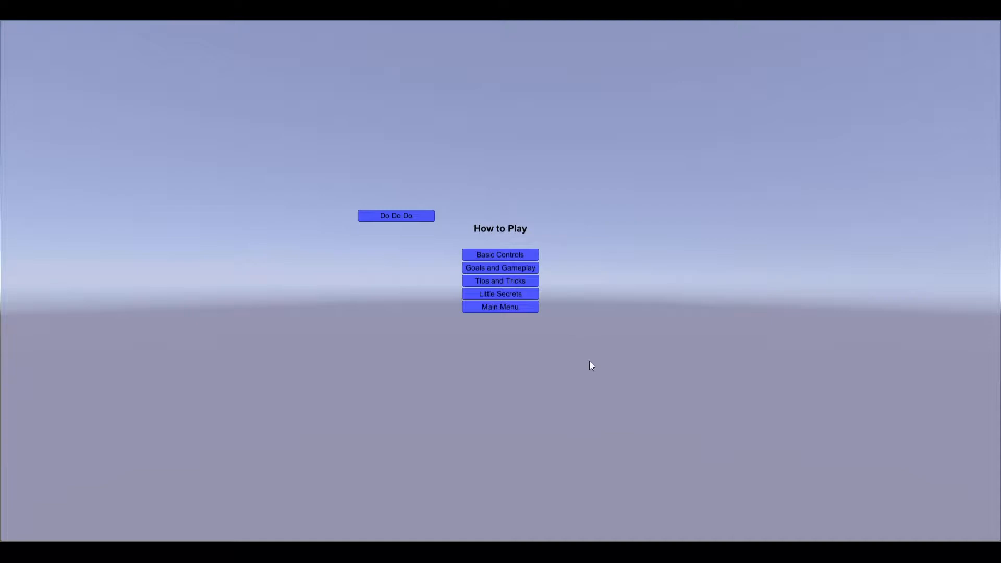
left_click(499, 254)
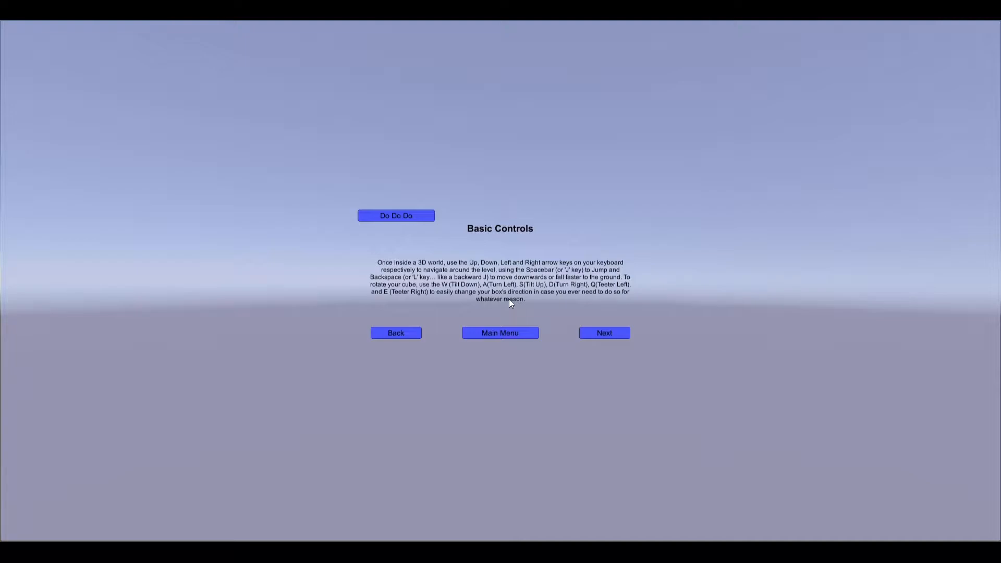
left_click(499, 333)
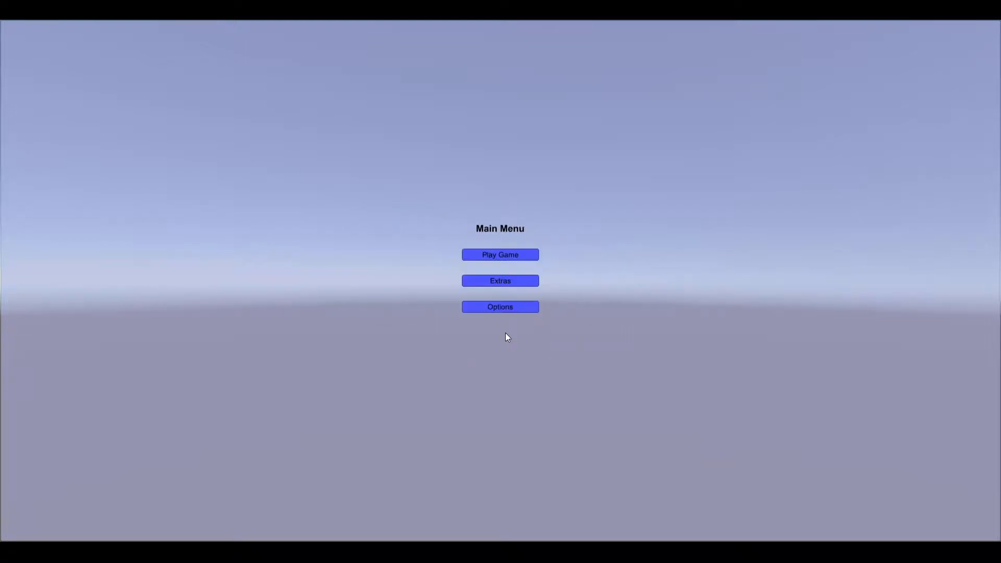
Step: Re-enter the Basic Playground world from world selection
left_click(500, 254)
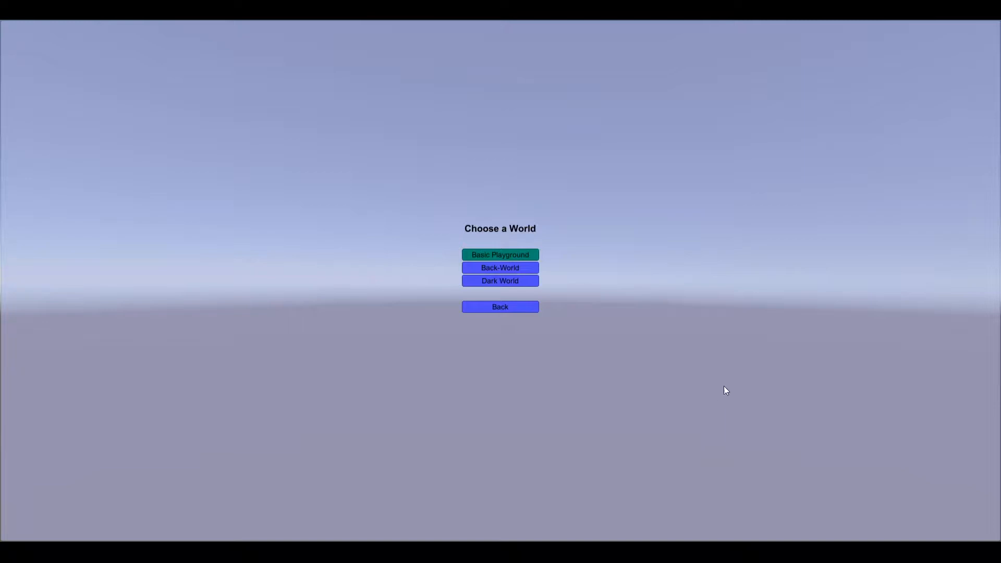
left_click(499, 255)
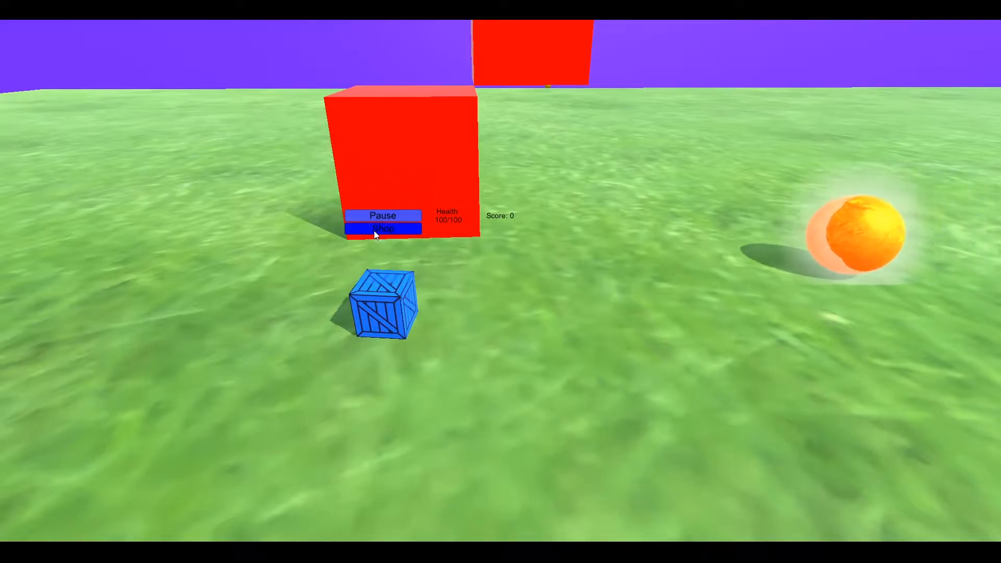
Step: Buy extra health from the in-game shop
left_click(382, 228)
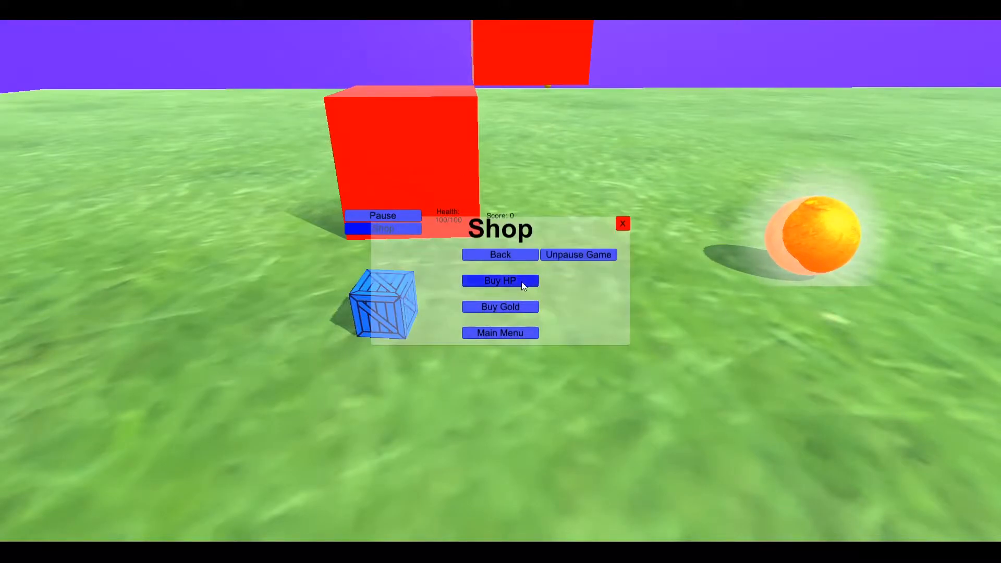
left_click(499, 255)
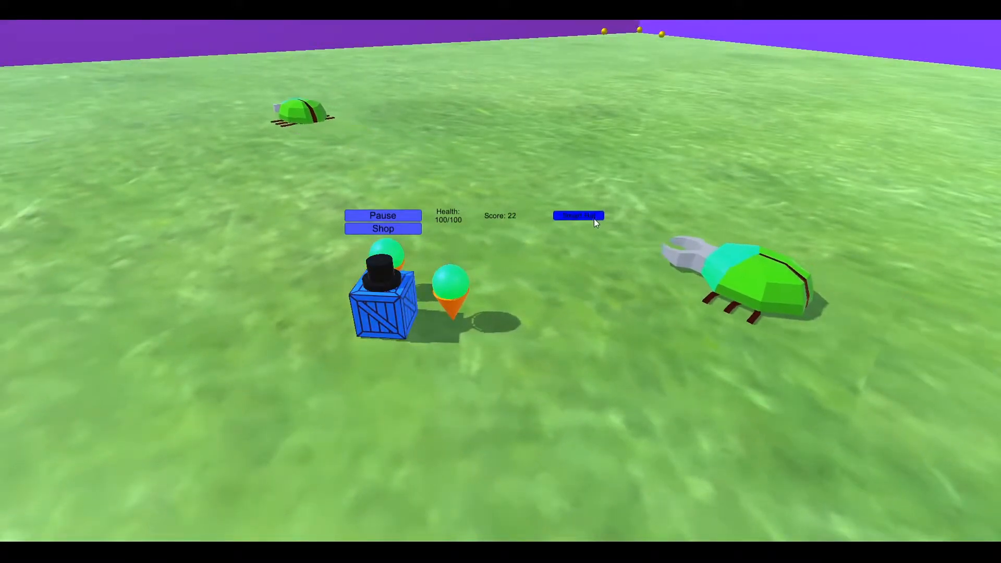
Step: Swap the crate's hat to the graduation cap using the HUD hat button
left_click(578, 216)
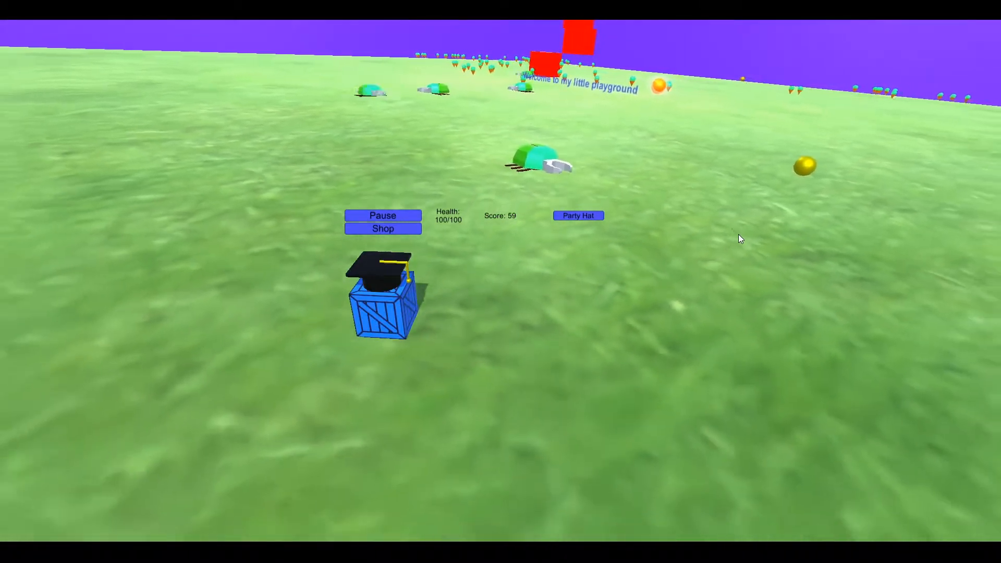
Step: In Music Settings, lower the volume slightly, switch the track to Black Moons, and close
left_click(383, 215)
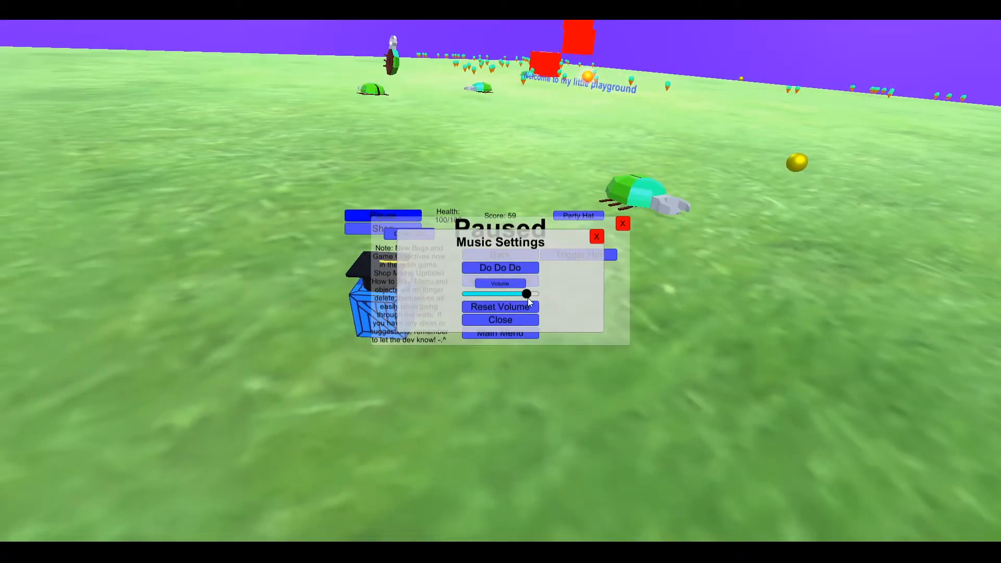
left_click_drag(527, 294, 515, 294)
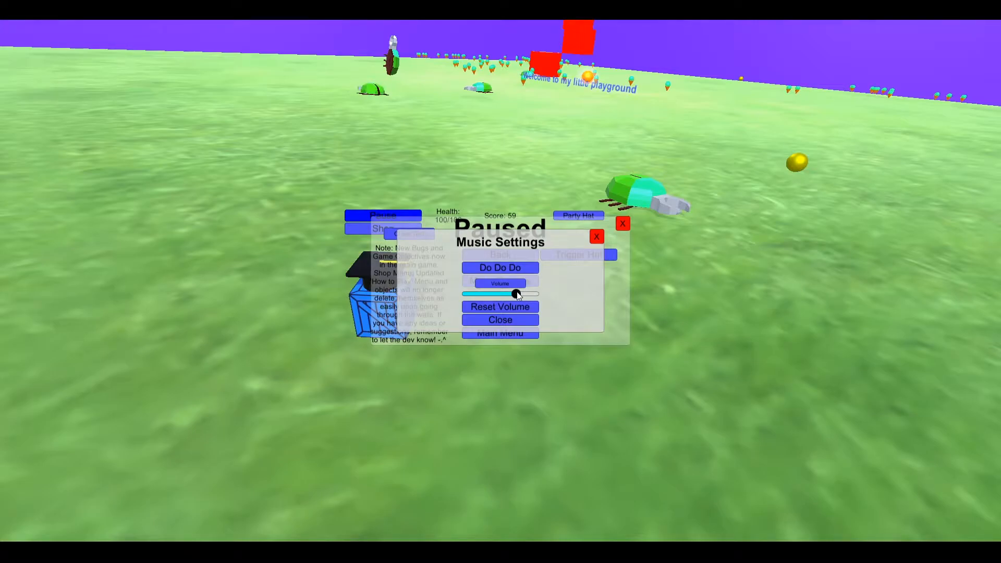
left_click(499, 268)
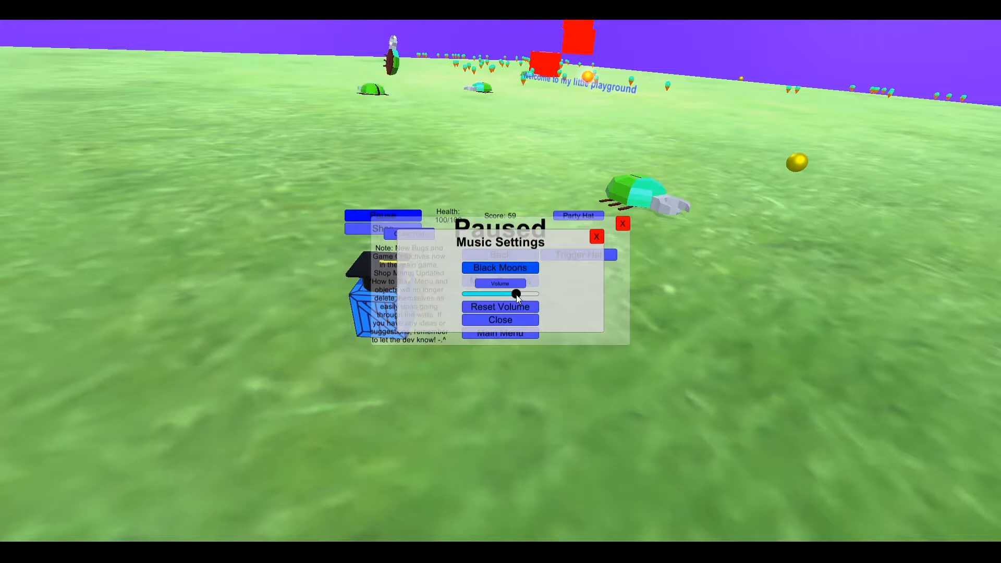
left_click(499, 319)
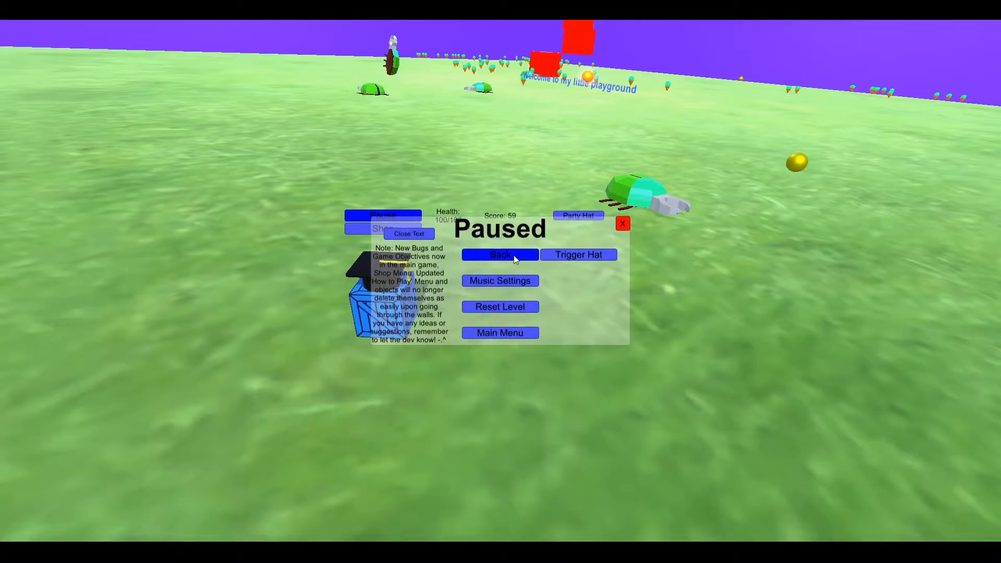
Step: Resume the level from the pause menu and keep collecting points
left_click(499, 254)
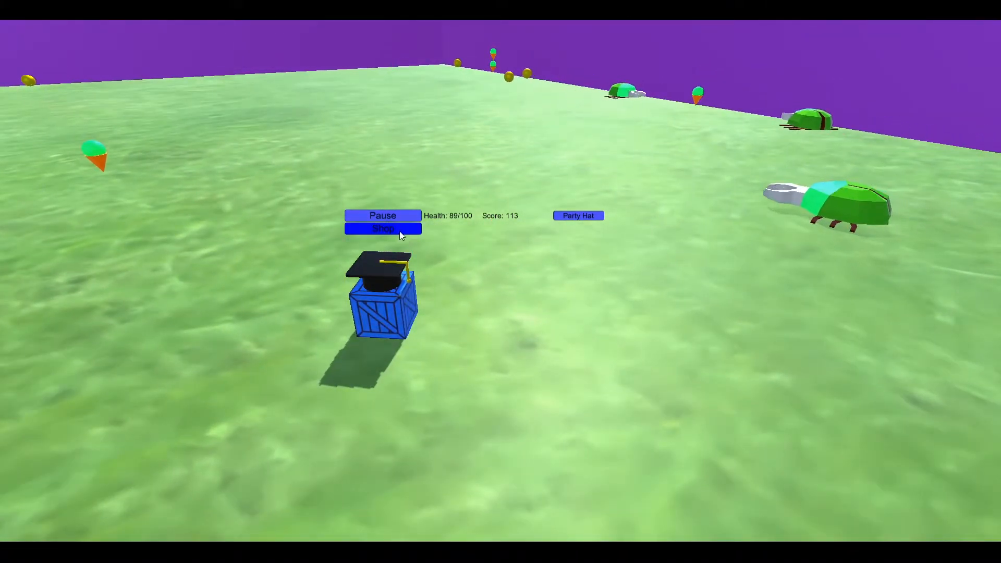
Step: In the shop's Buy Gold panel, transfer all 113 score points into gold
left_click(382, 228)
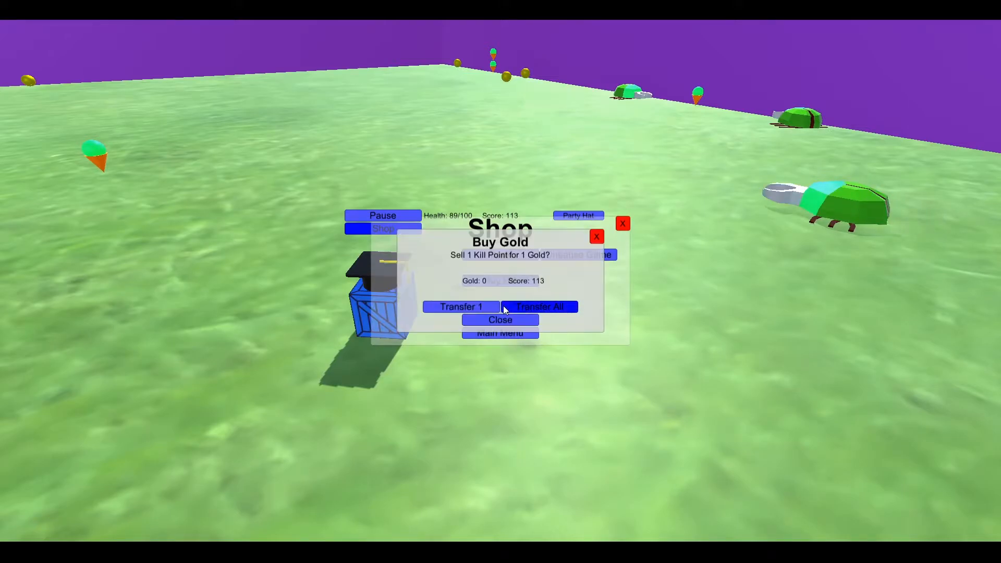
mouse_move(491, 261)
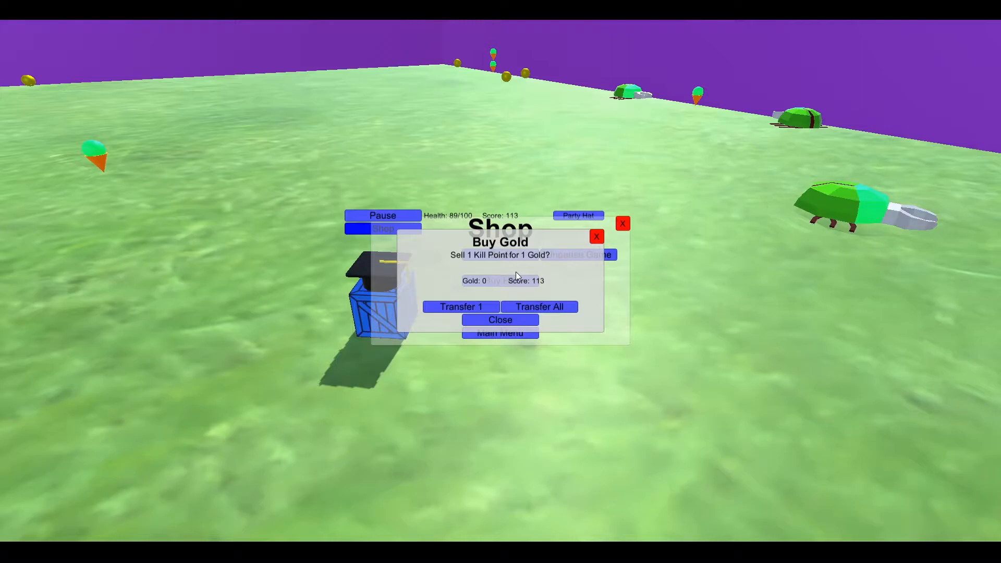
mouse_move(541, 267)
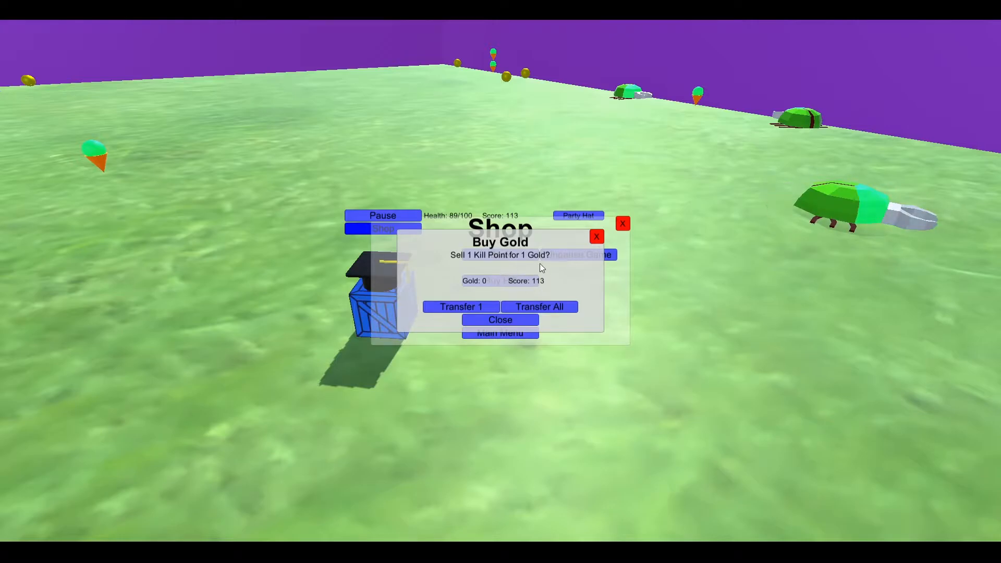
left_click(539, 306)
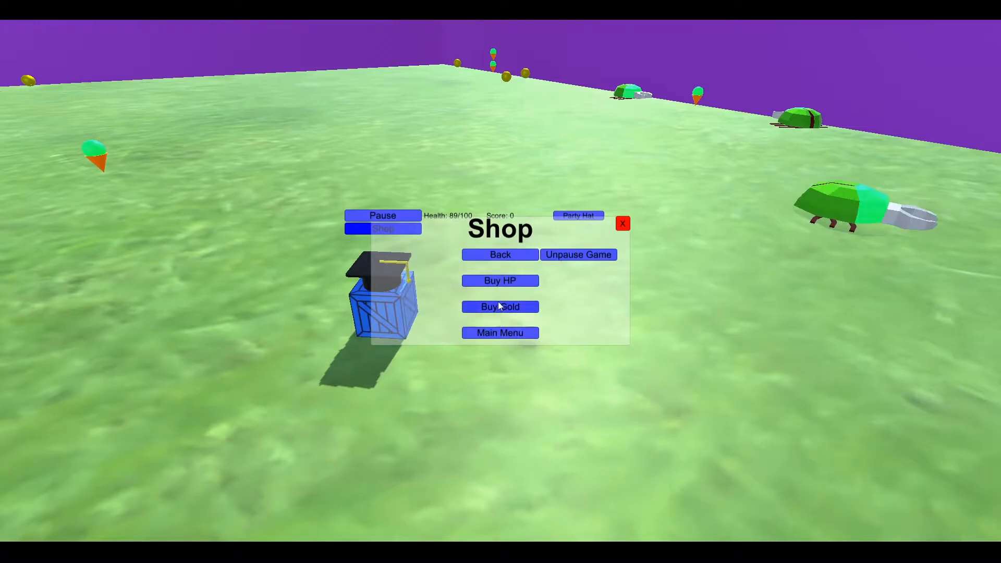
Step: Buy health with gold until it reaches 100/100, then close the Buy HP panel
left_click(500, 280)
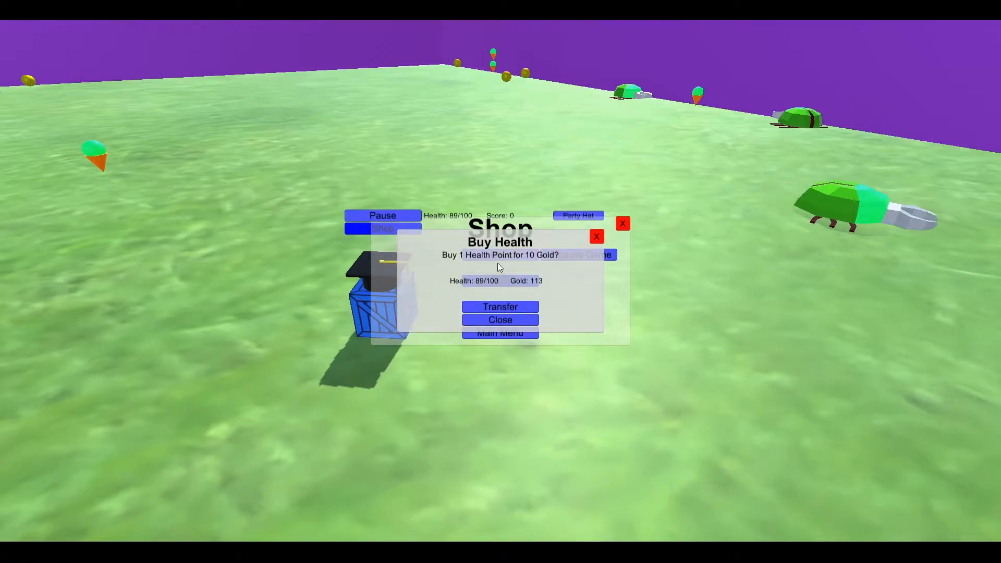
left_click(500, 307)
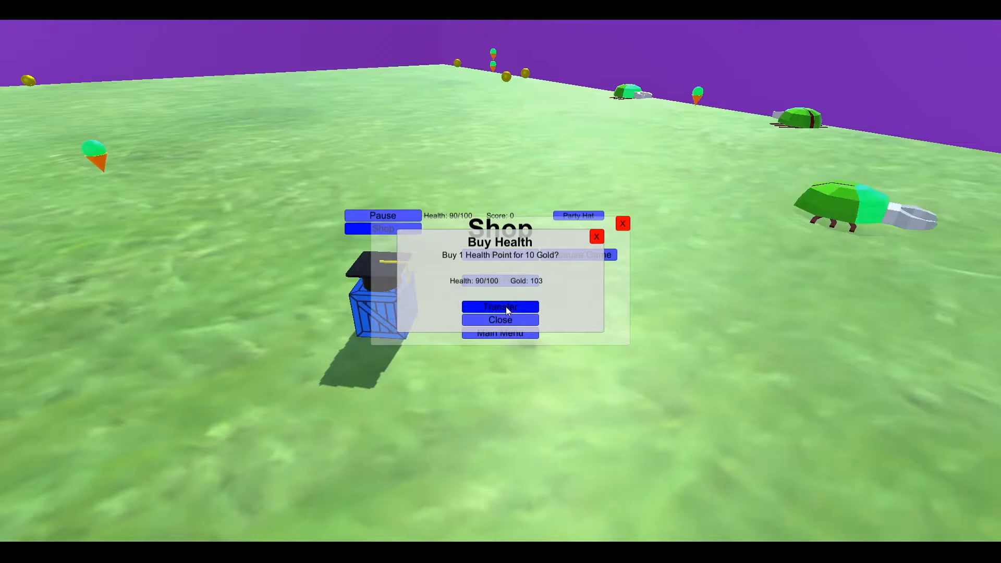
left_click(499, 307)
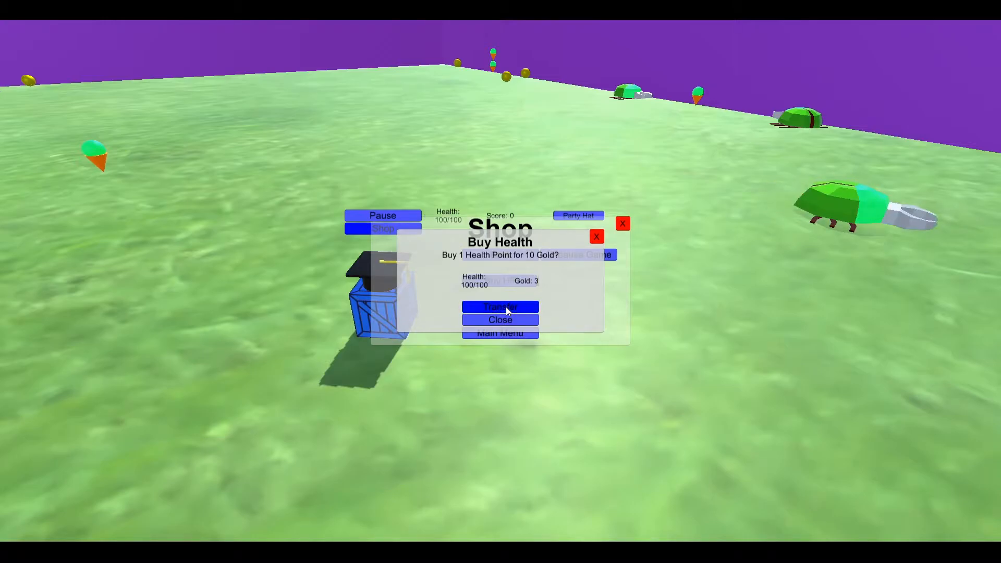
left_click(595, 236)
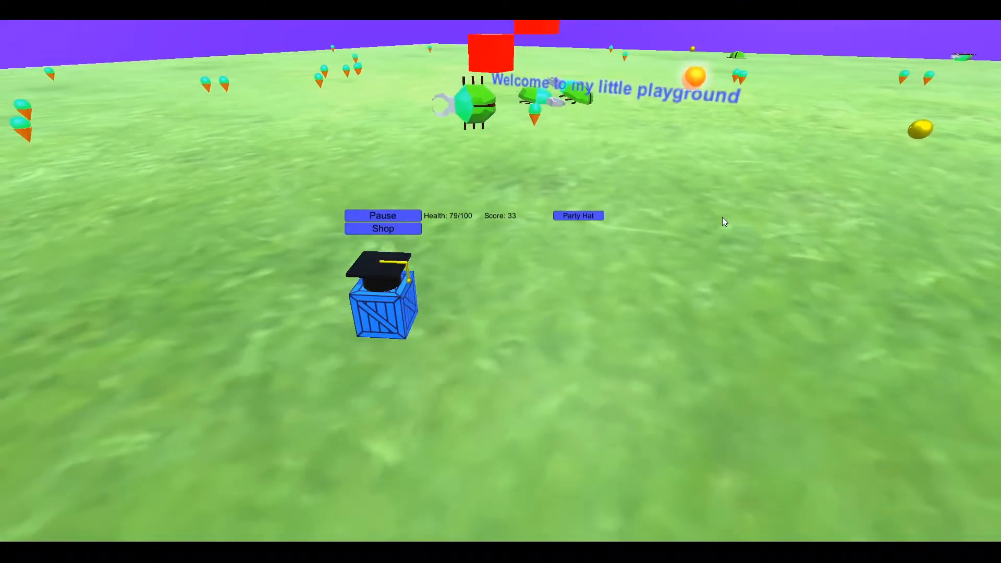
Step: Leave the level via the pause menu and enter a different world from Choose a World
left_click(383, 215)
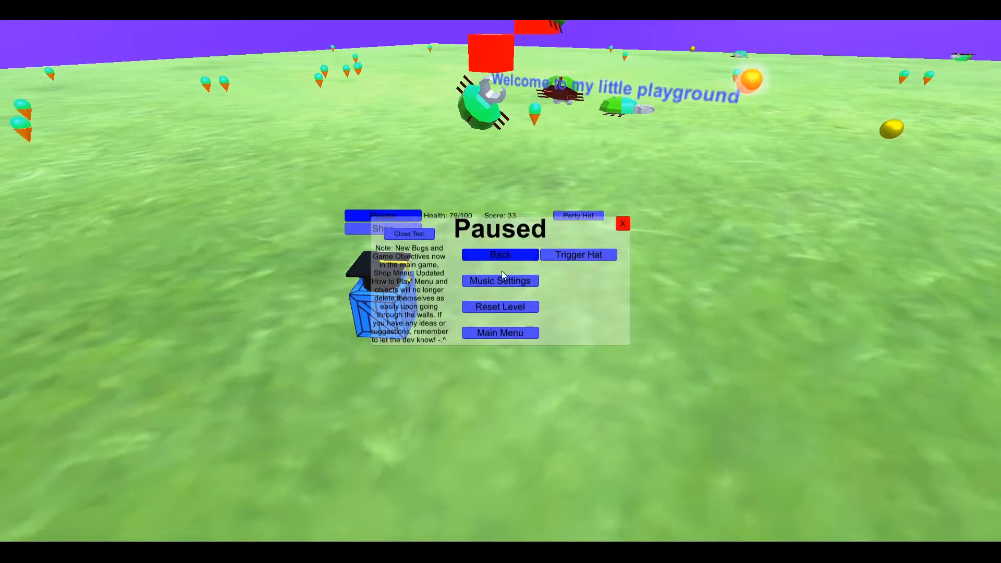
left_click(499, 333)
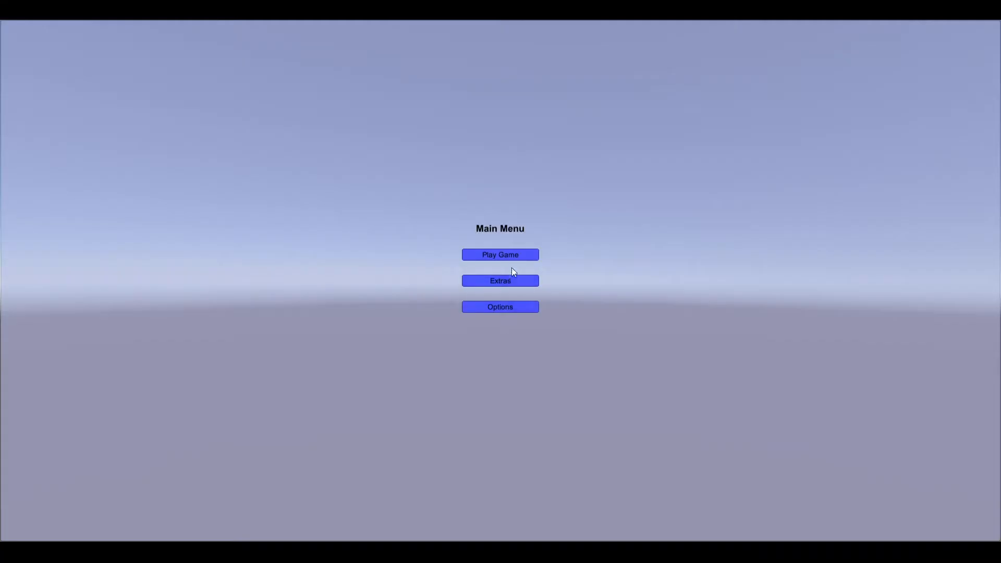
left_click(500, 255)
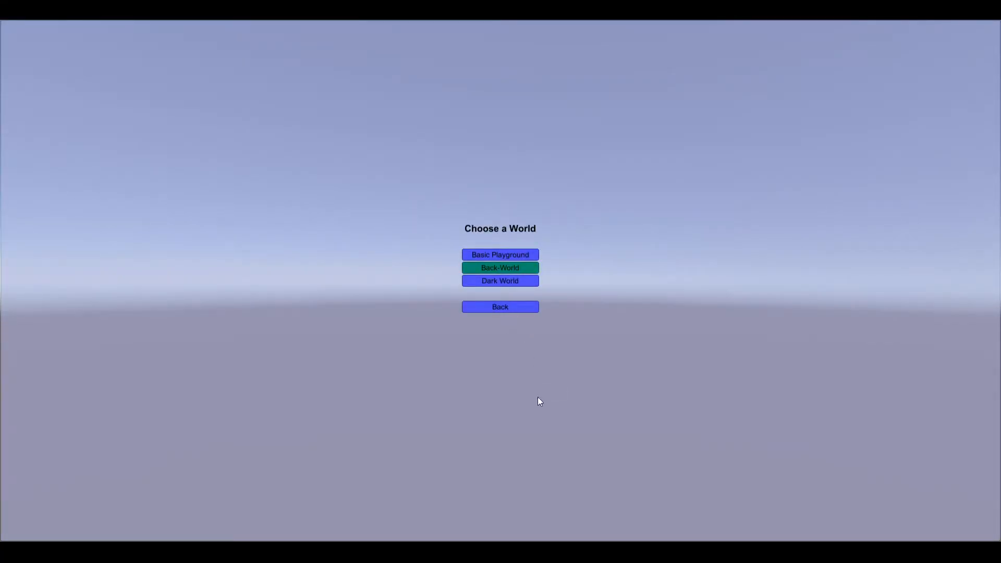
mouse_move(551, 422)
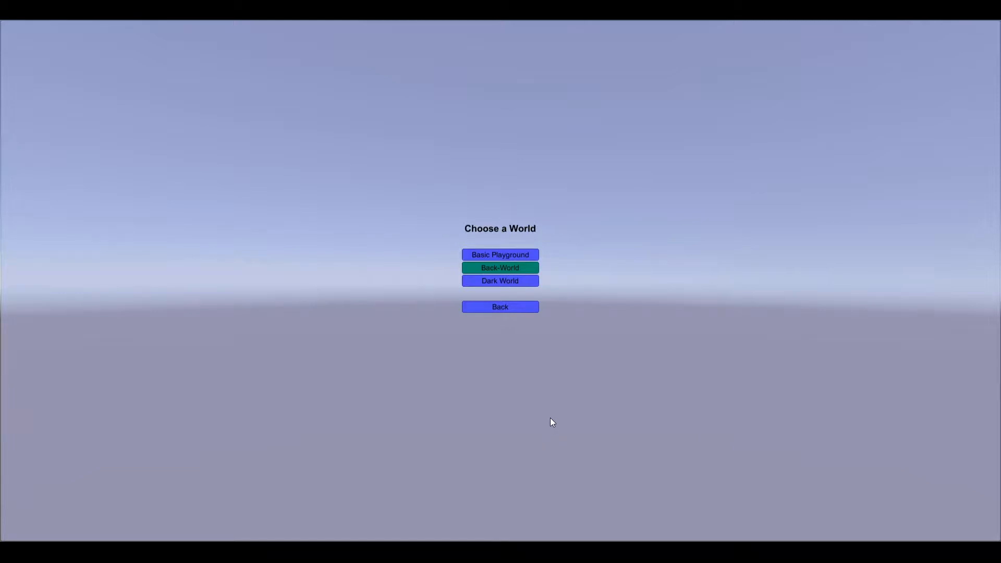
left_click(500, 280)
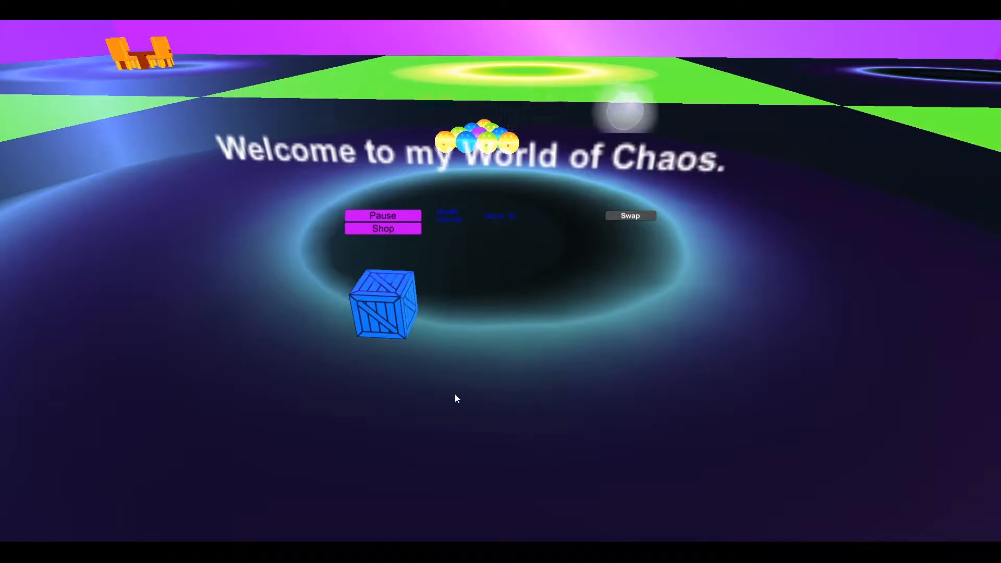
Step: Pause the World of Chaos, view the Music Settings with the Do Do Do track, and close it
left_click(383, 214)
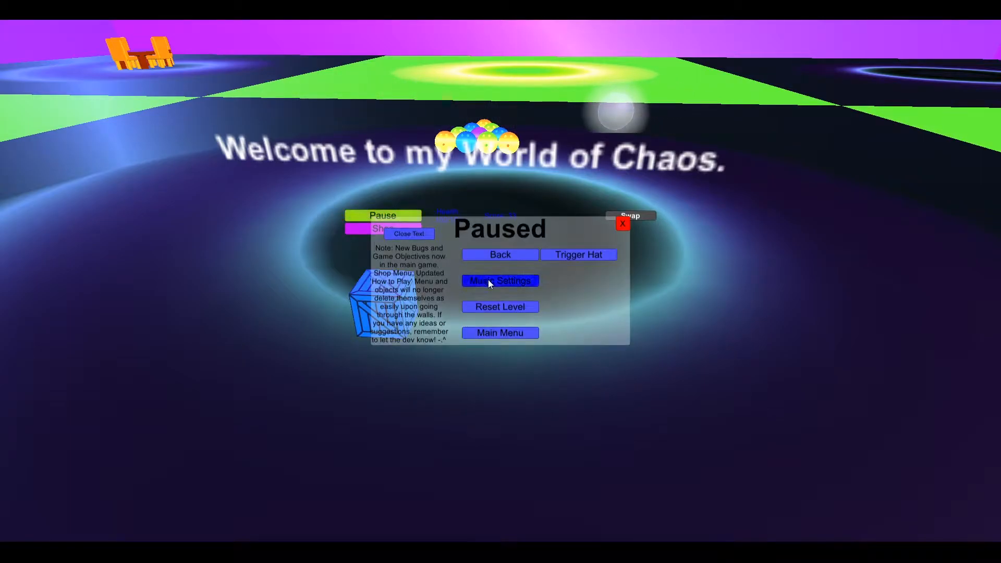
left_click(499, 281)
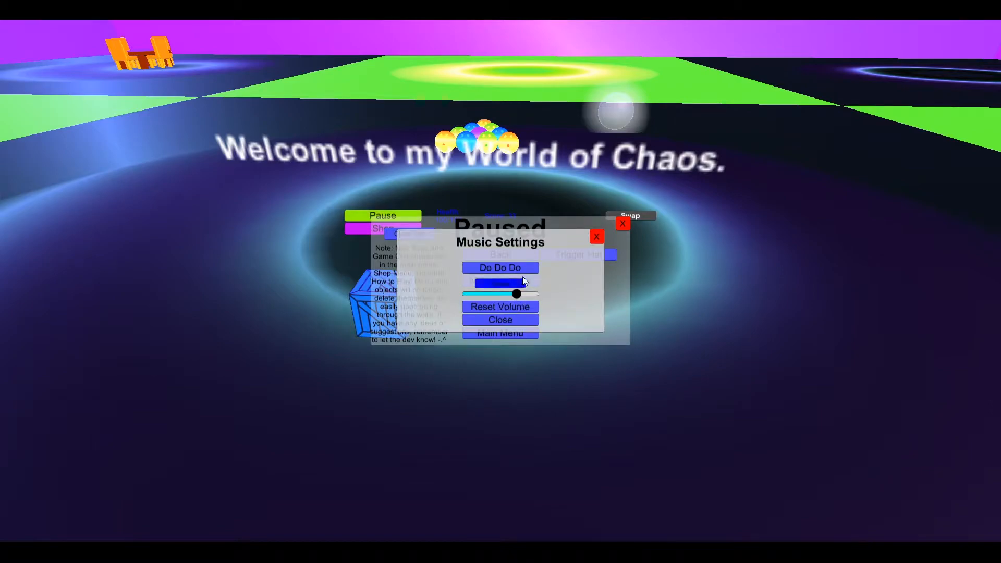
left_click(500, 319)
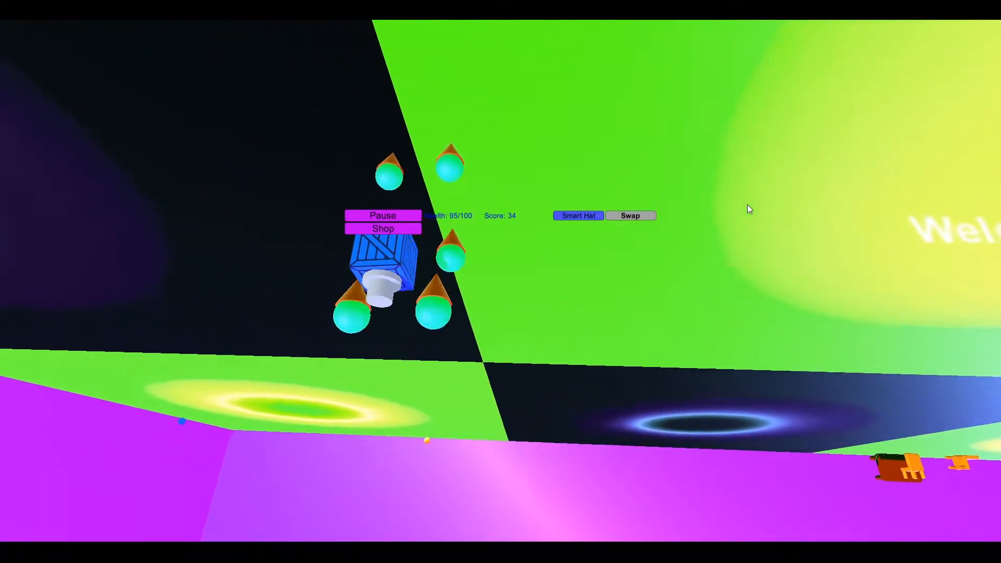
Step: Swap the crate's Smart Hat toward the Wizard Hat while flying among the orbs
left_click(577, 216)
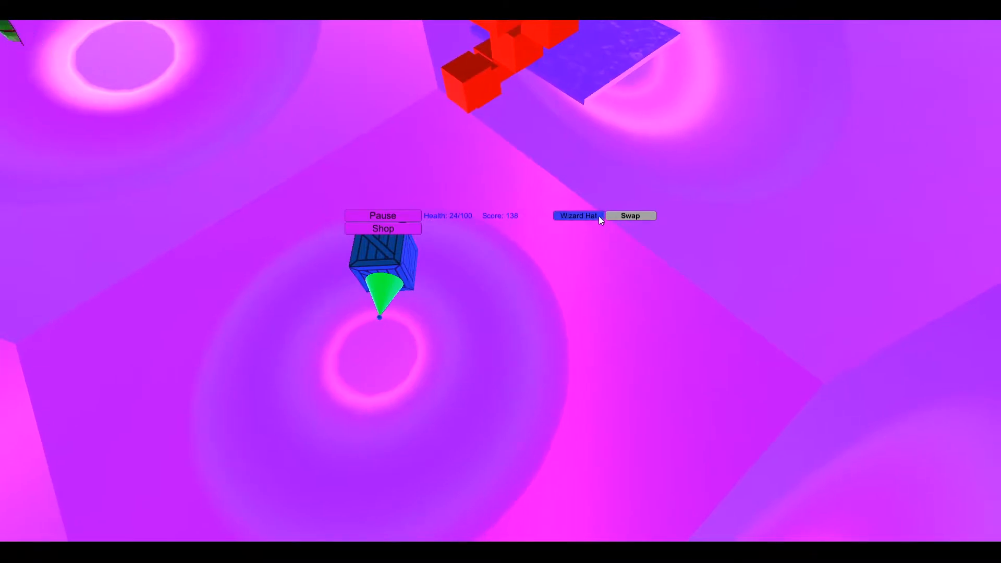
Step: Cycle the crate's hat from the Wizard Hat to the orange Top Hat with Swap
left_click(630, 215)
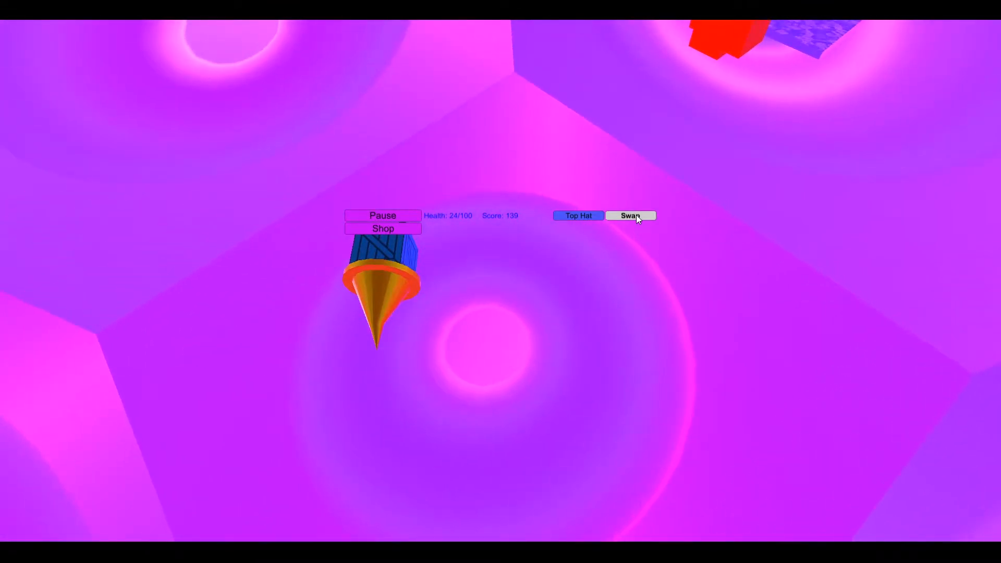
left_click(630, 215)
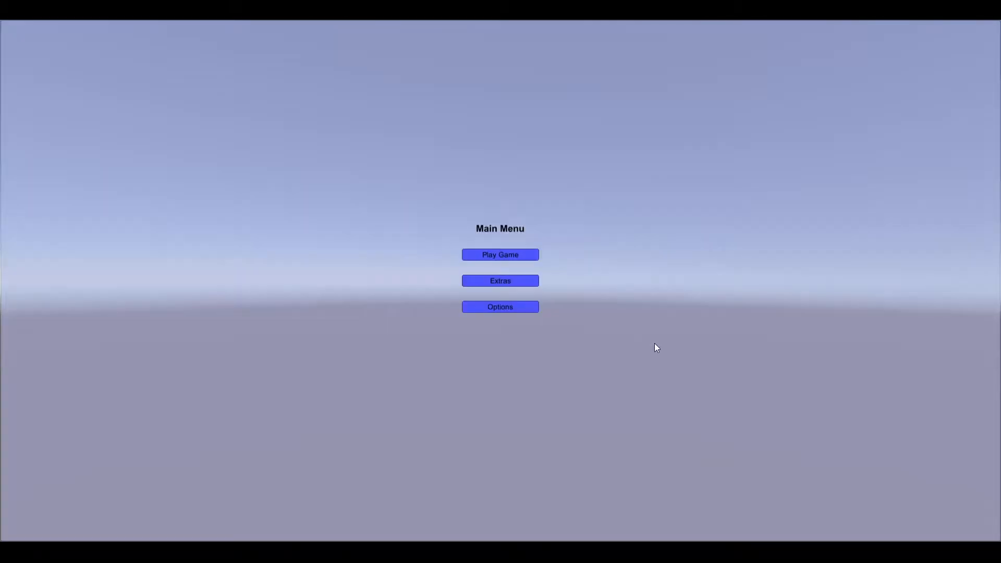
mouse_move(605, 303)
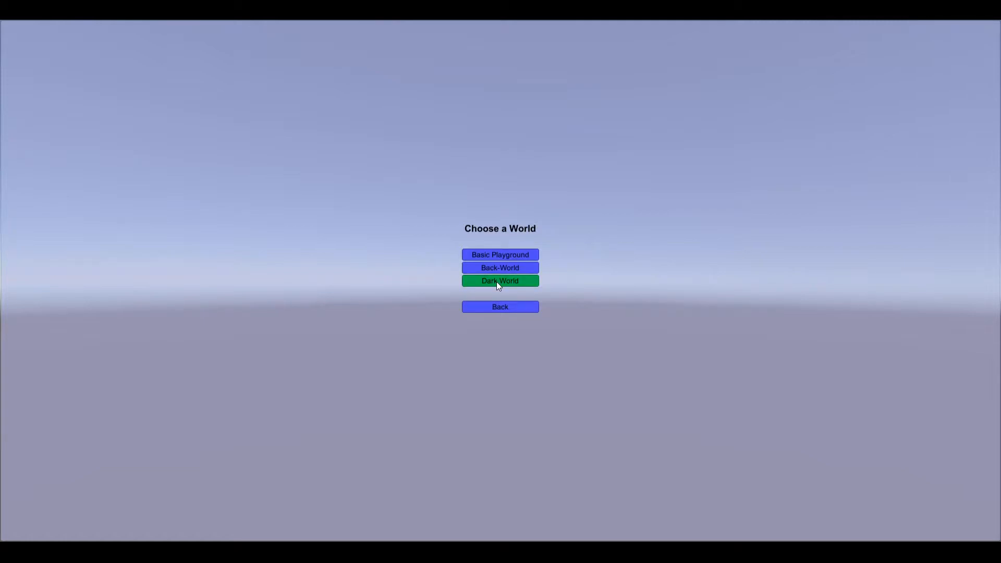
mouse_move(766, 297)
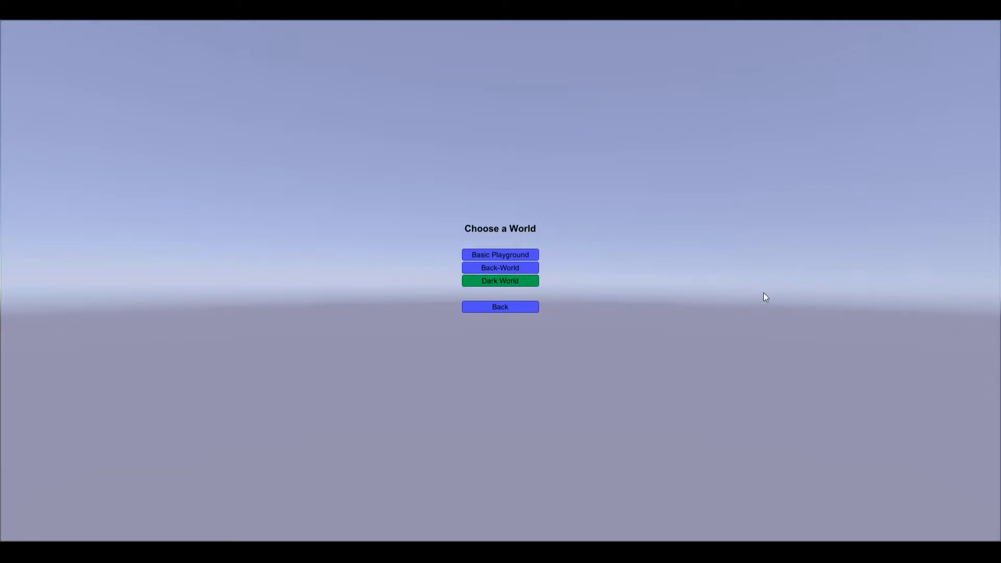
Step: Choose Dark World and load the World of Darkness at full 100/100 health
left_click(500, 281)
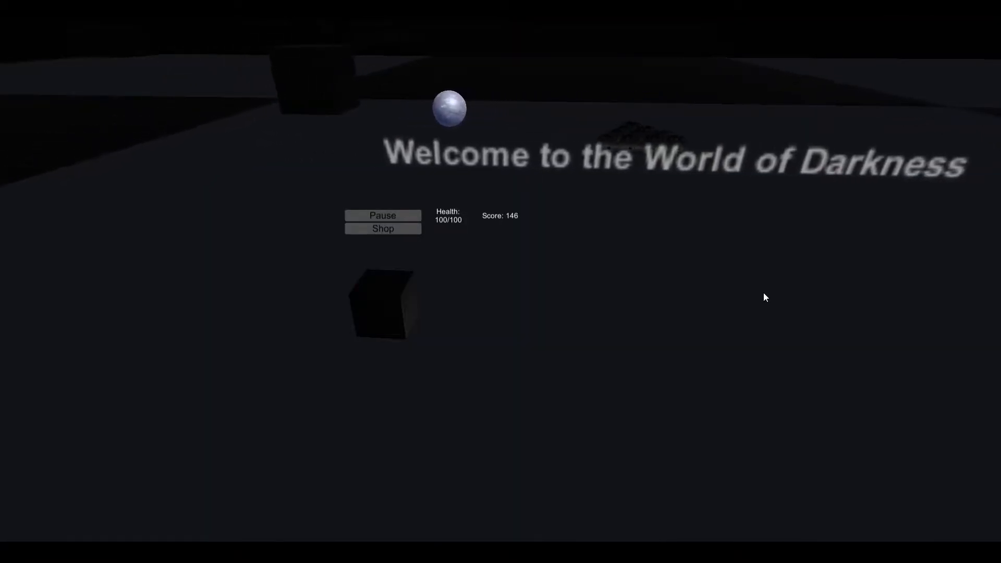
Step: Pause the Dark World, check and close Music Settings, then resume play from the Paused menu
left_click(382, 215)
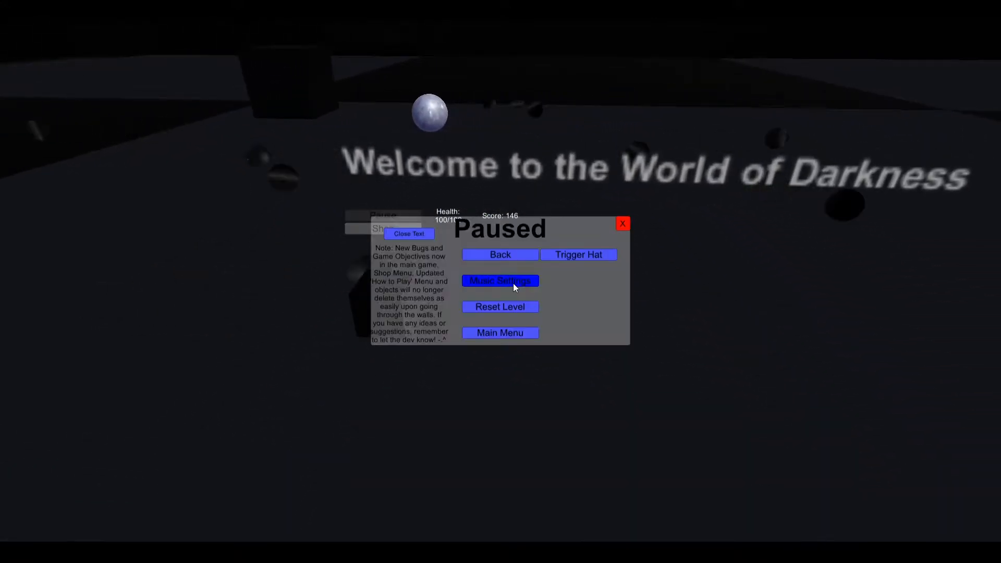
left_click(499, 281)
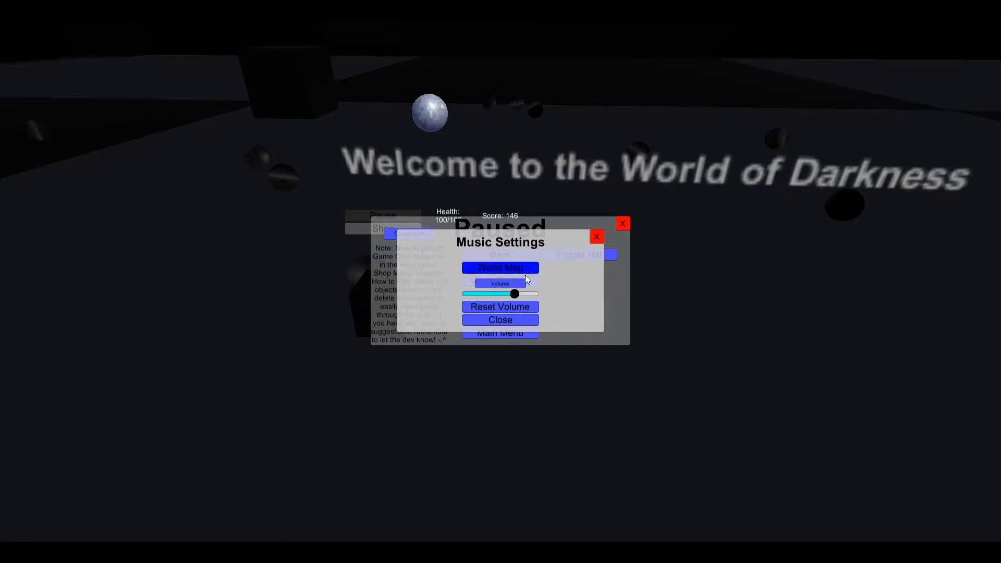
left_click(500, 320)
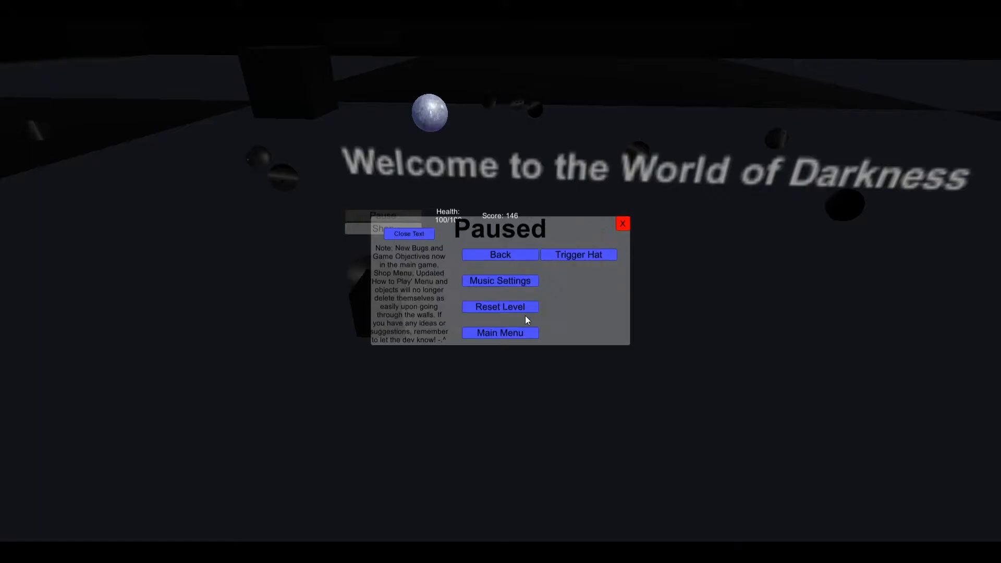
left_click(500, 254)
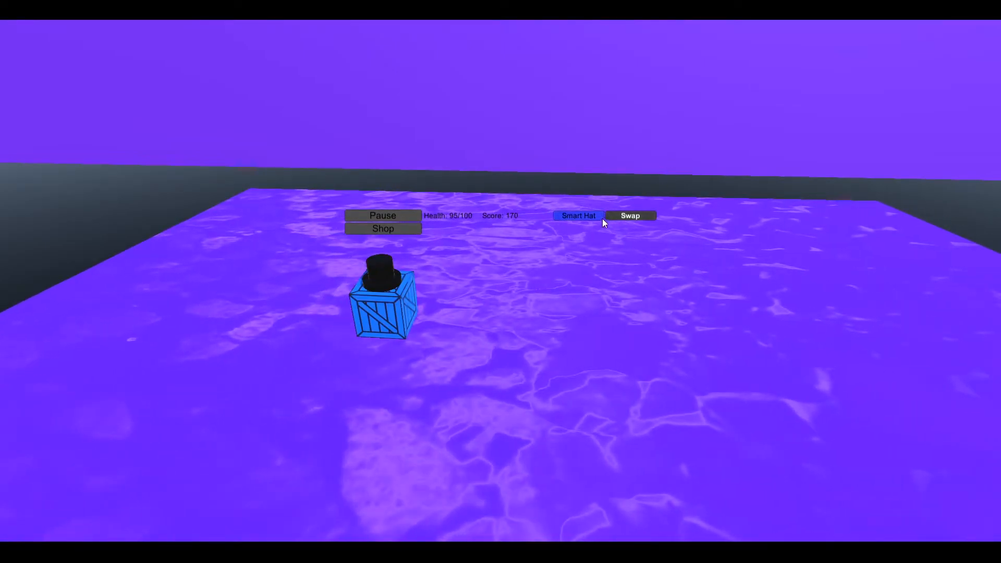
Step: Swap the Smart Hat for the graduation cap and keep collecting to score 261
left_click(630, 215)
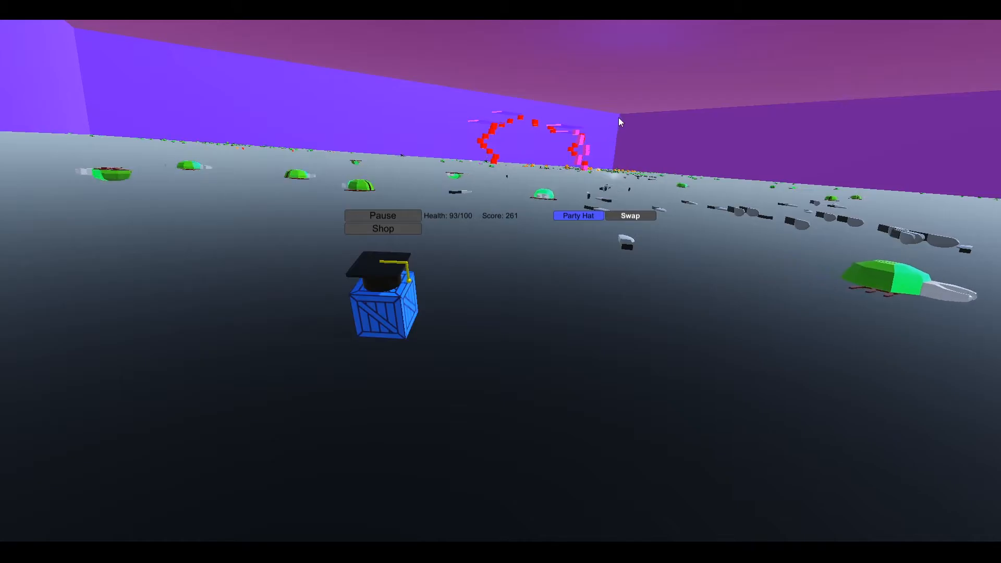
Step: Swap to the green Party Hat and play on until the score reaches 321
left_click(630, 215)
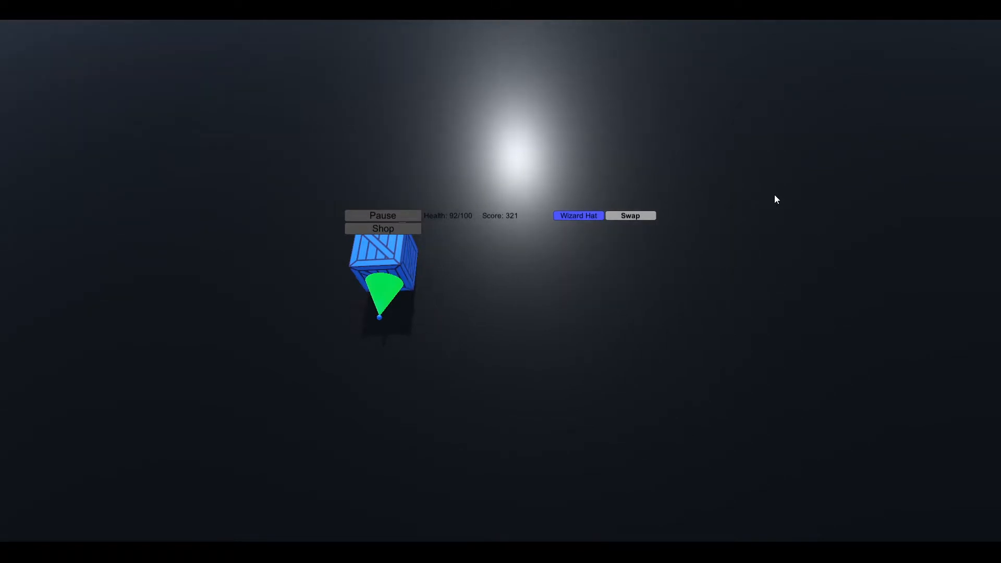
Step: Swap to the purple Wizard Hat and explore the arena of red cubes and purple pads
left_click(577, 214)
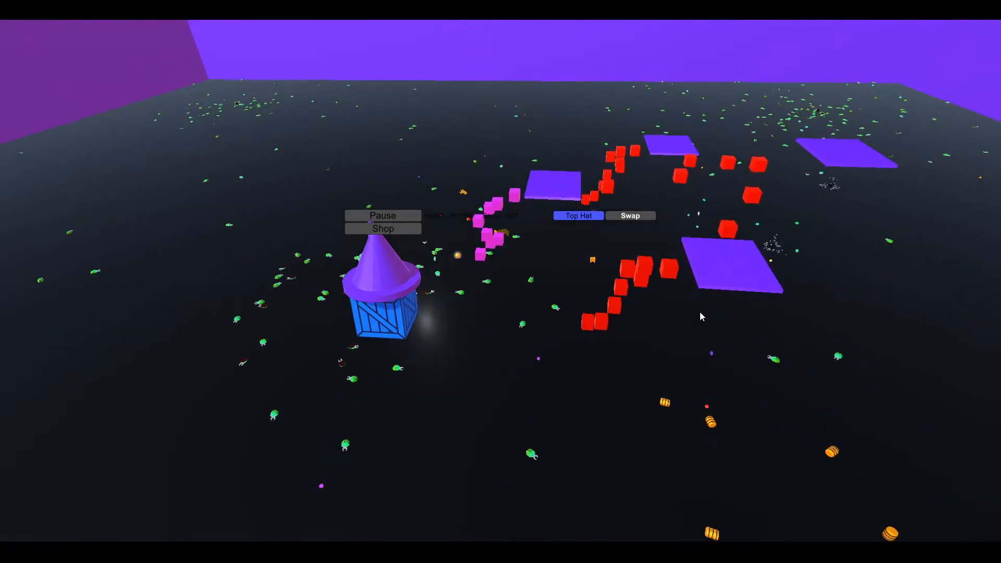
Step: Leave play and open the Bugs story from the Extras Story Time list
left_click(382, 215)
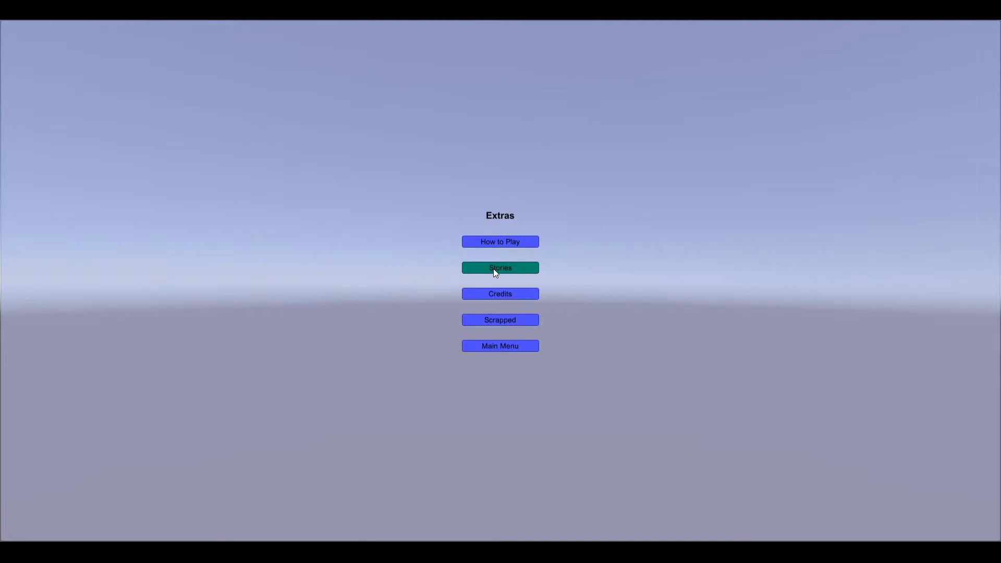
left_click(499, 268)
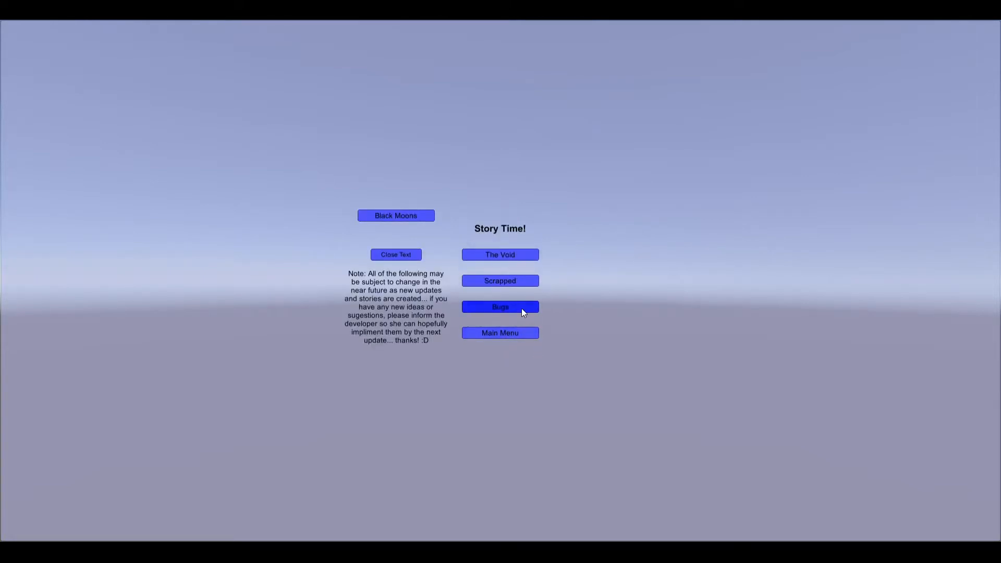
left_click(499, 307)
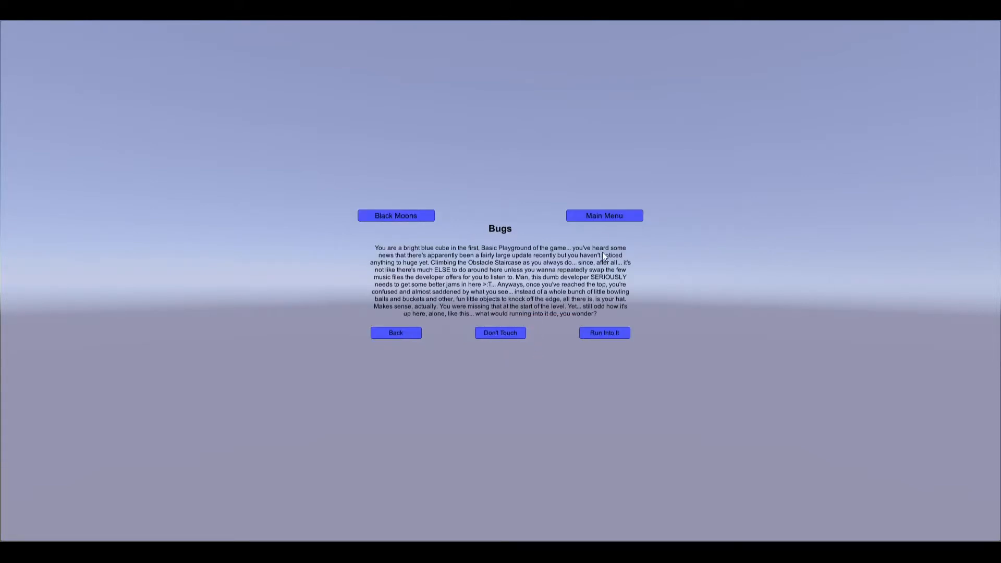
mouse_move(692, 252)
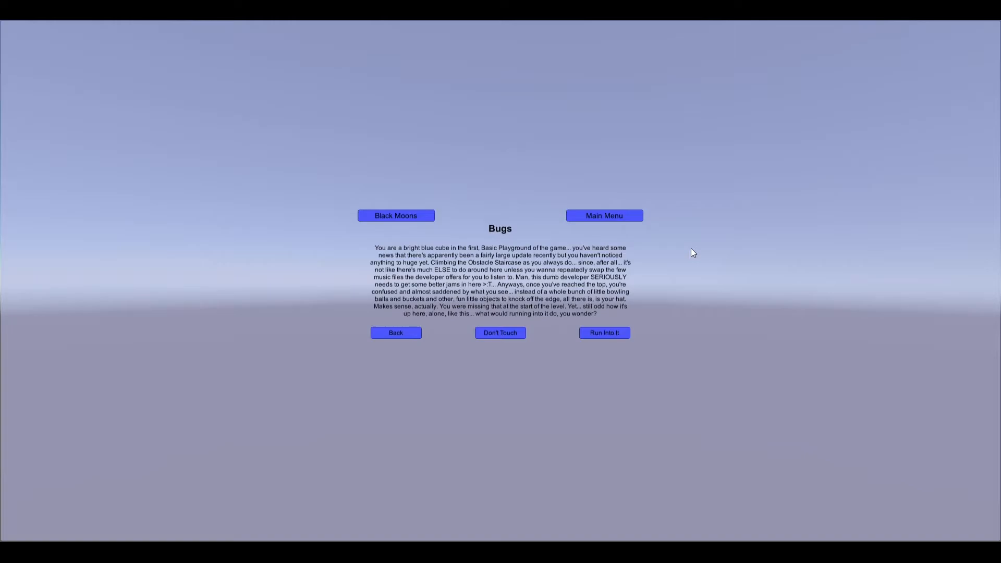
mouse_move(527, 389)
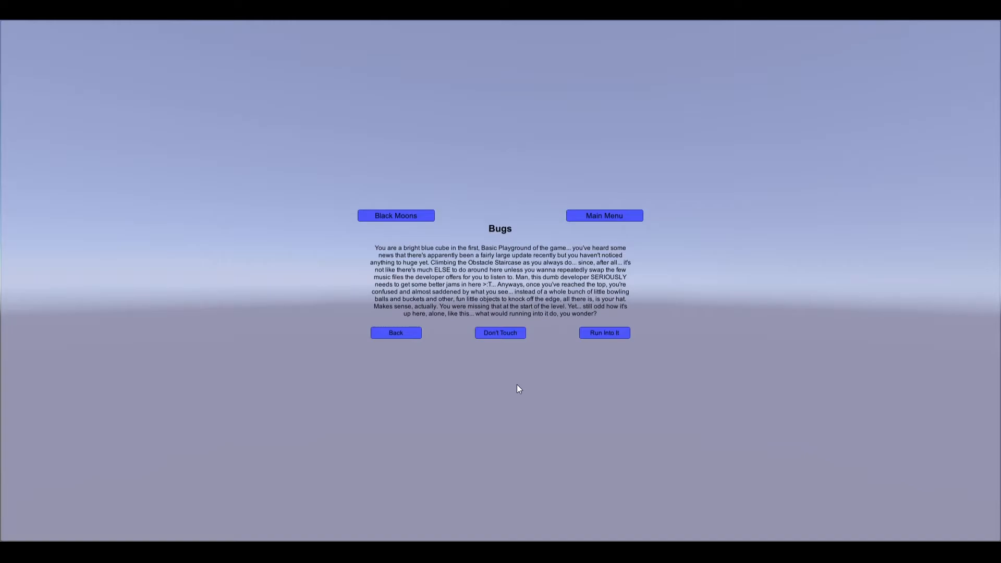
Step: Choose Don't Touch for the Bugs story's peaceful ending, then return to Story Time
left_click(500, 332)
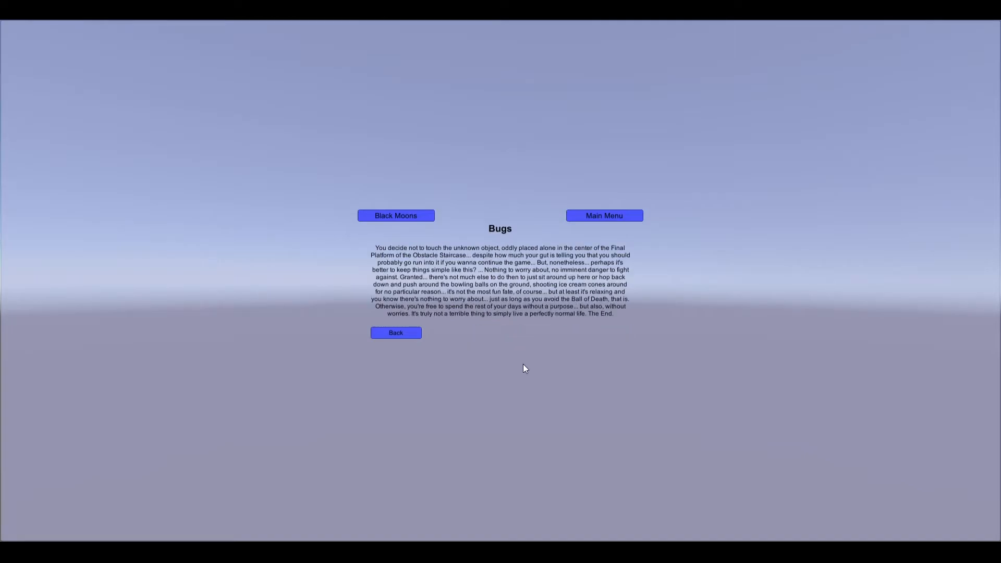
mouse_move(475, 267)
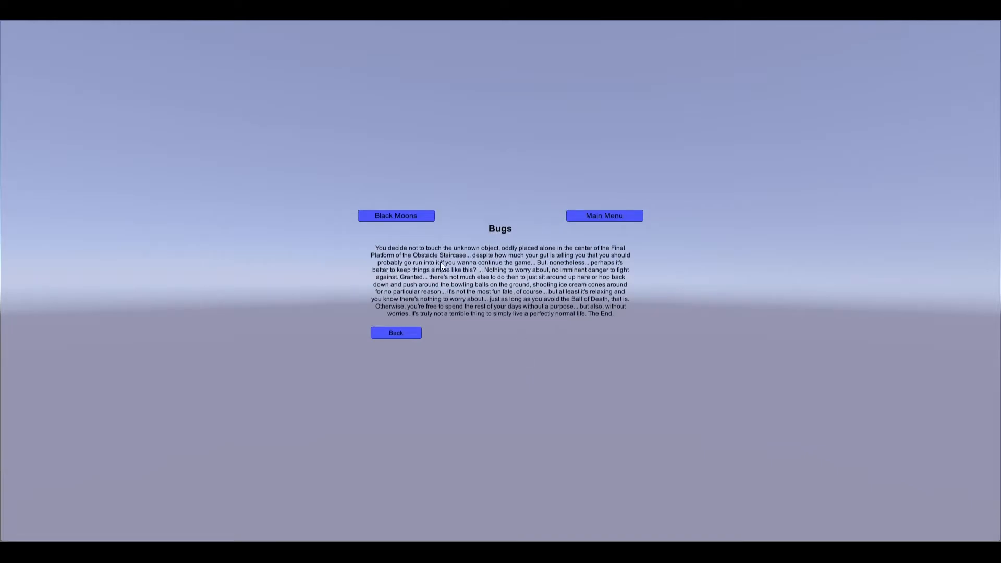
mouse_move(459, 285)
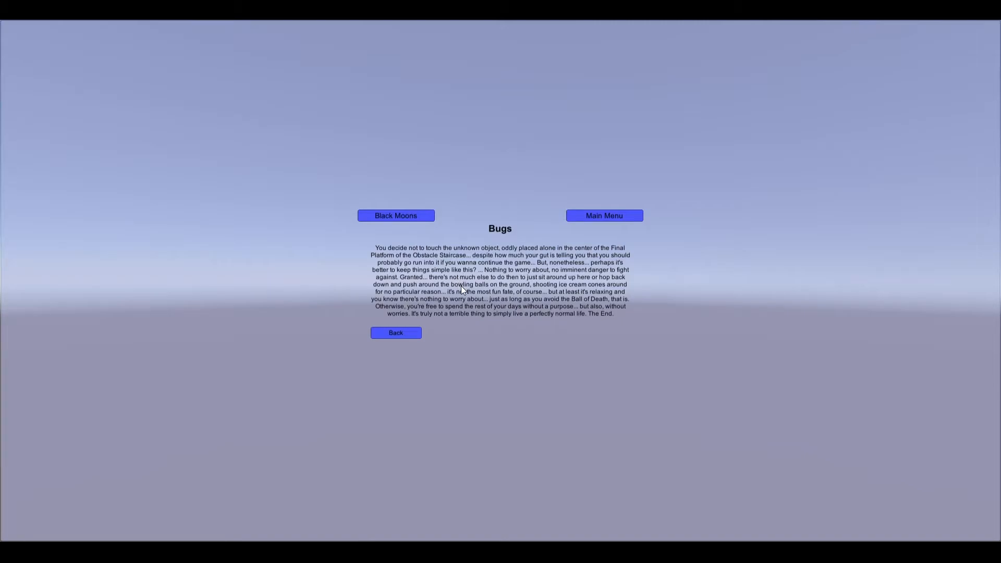
mouse_move(471, 305)
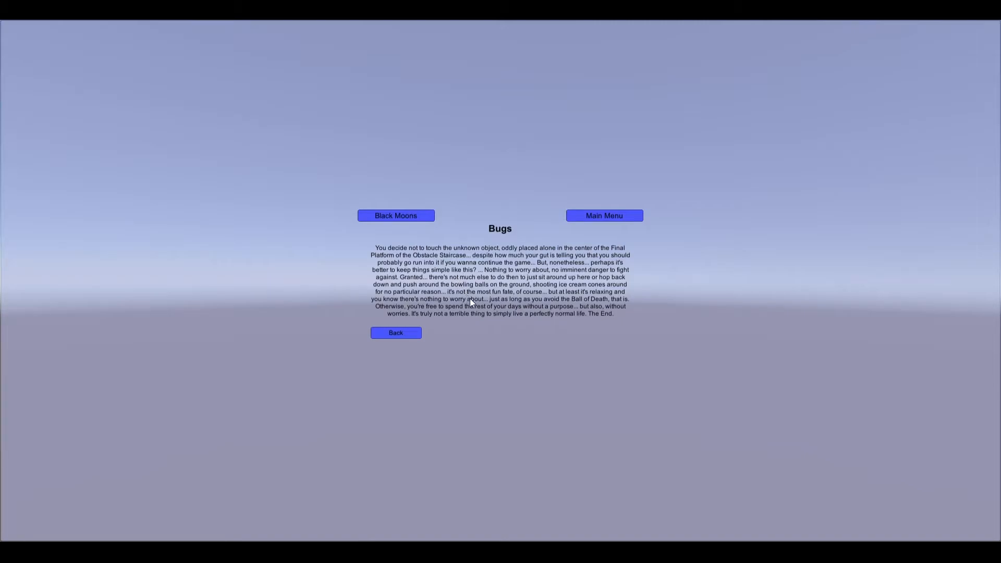
left_click(395, 333)
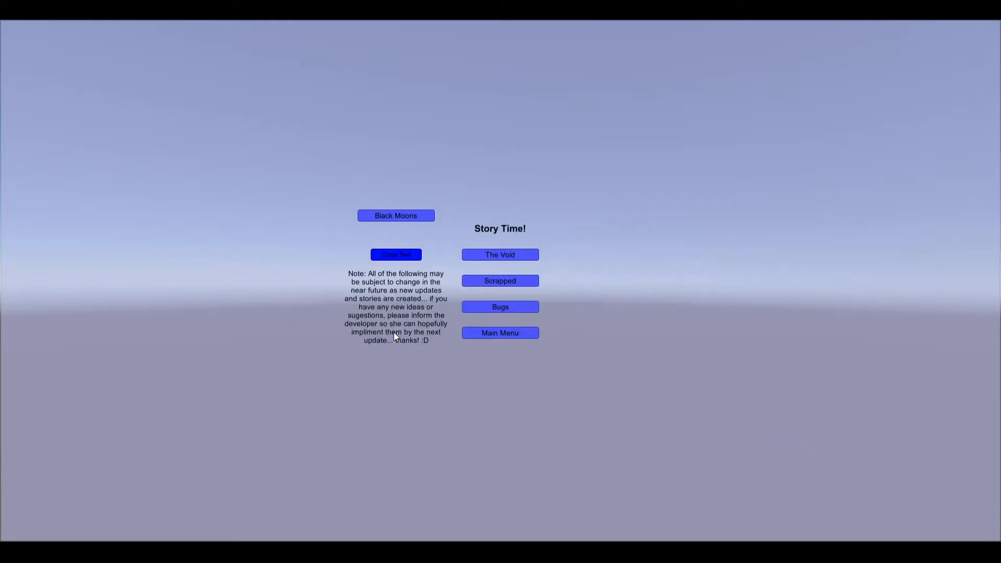
left_click(500, 307)
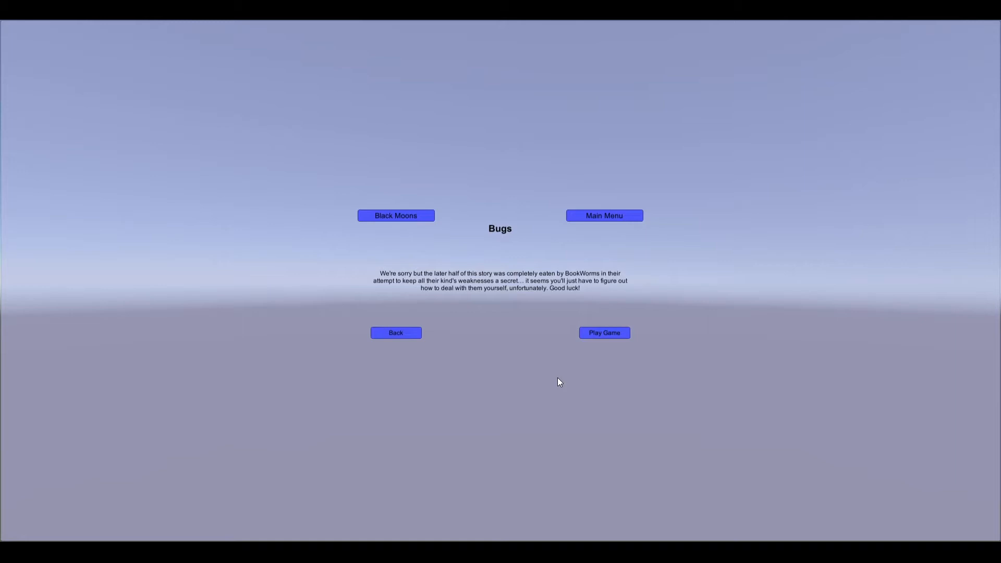
mouse_move(559, 386)
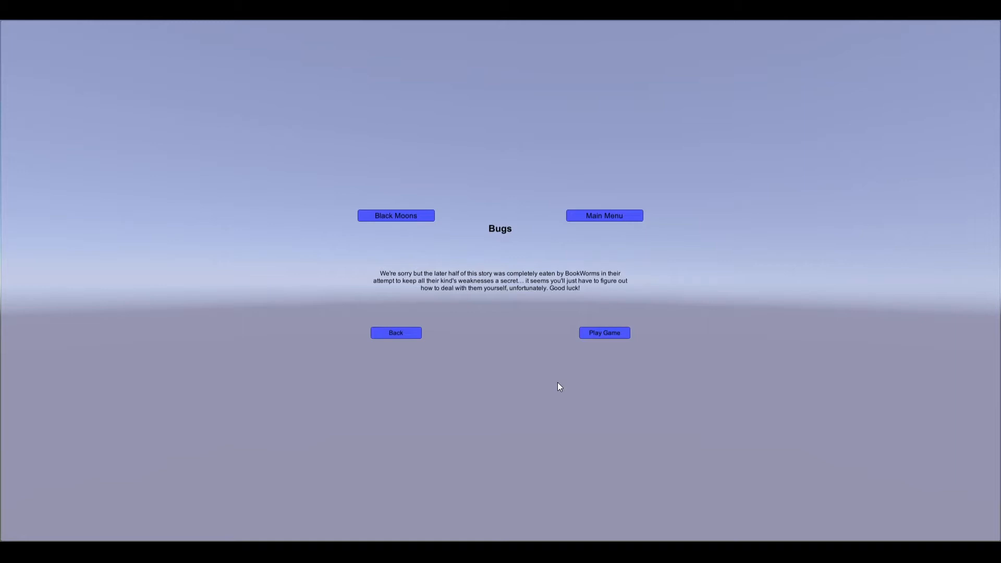
mouse_move(565, 397)
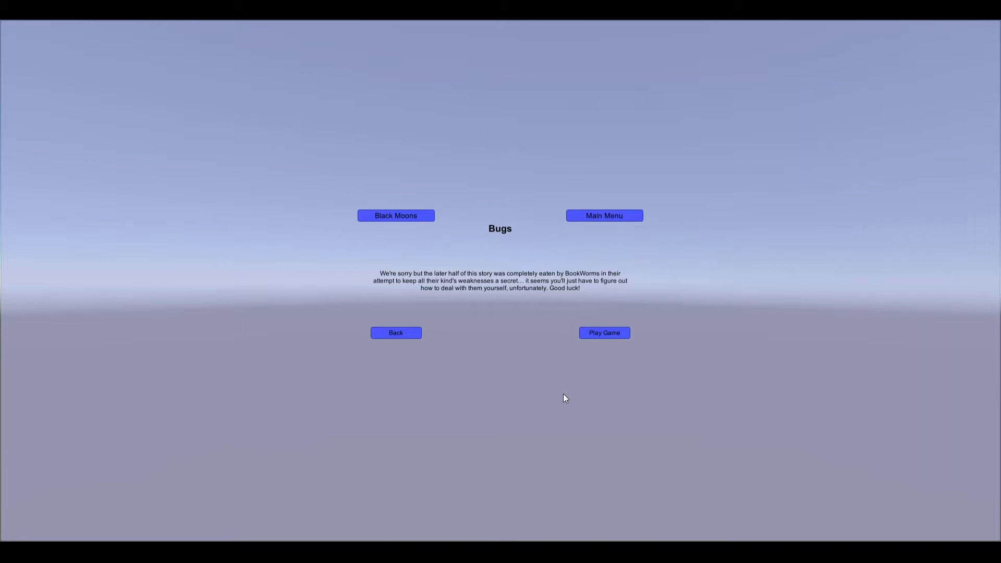
mouse_move(592, 345)
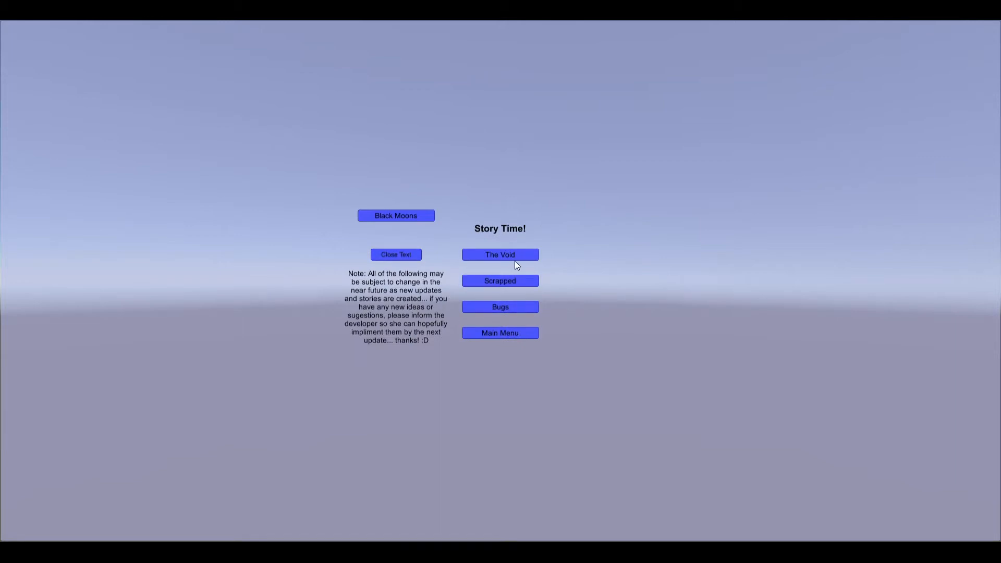
left_click(500, 306)
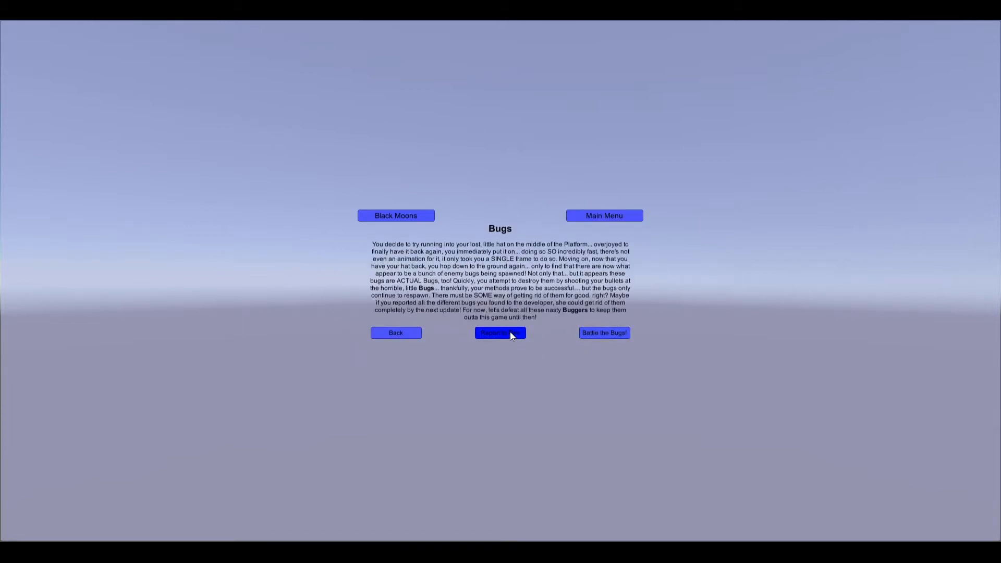
left_click(499, 333)
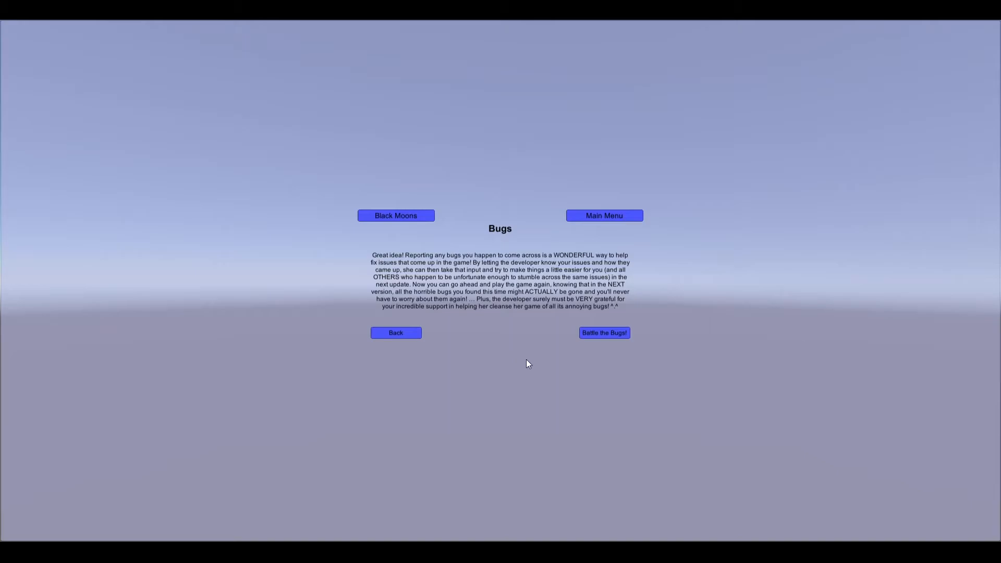
left_click(604, 333)
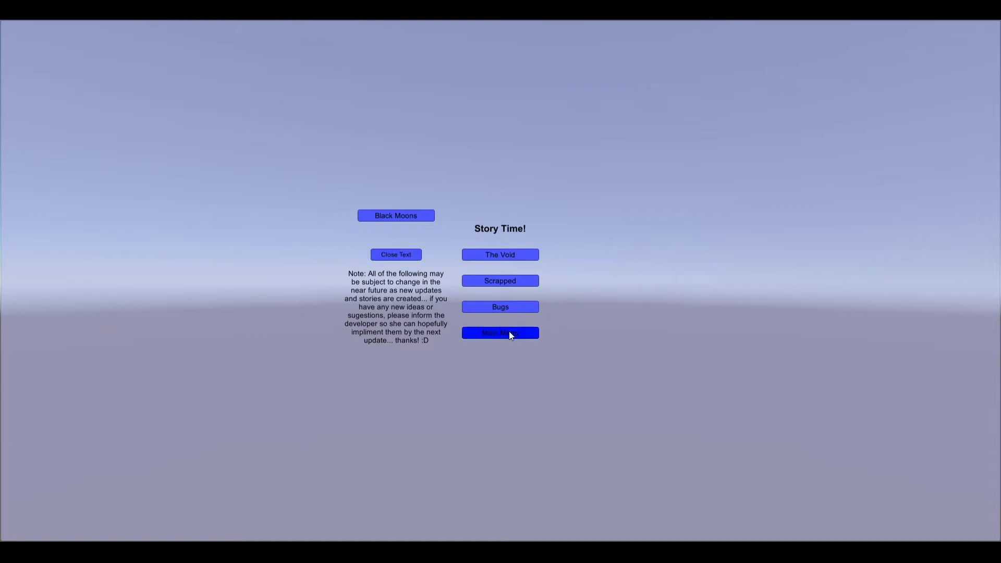
Step: Leave Story Time for Extras and enter the Main World from the world chooser
left_click(499, 333)
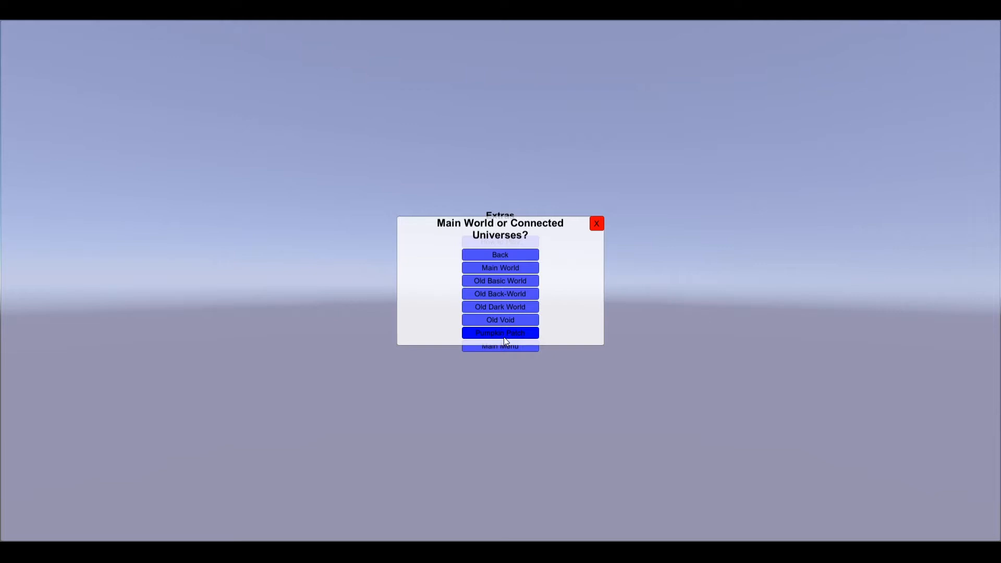
mouse_move(500, 268)
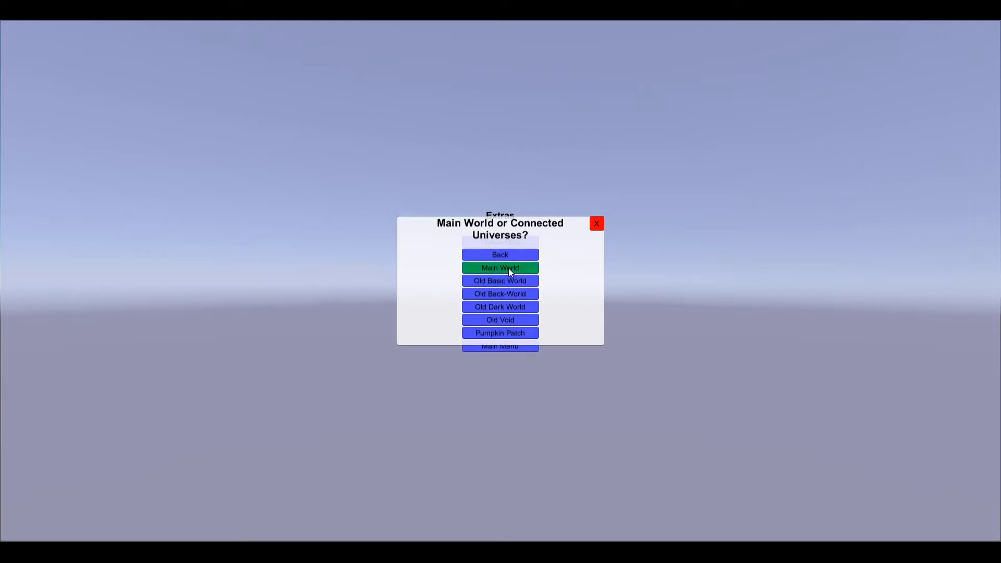
mouse_move(552, 351)
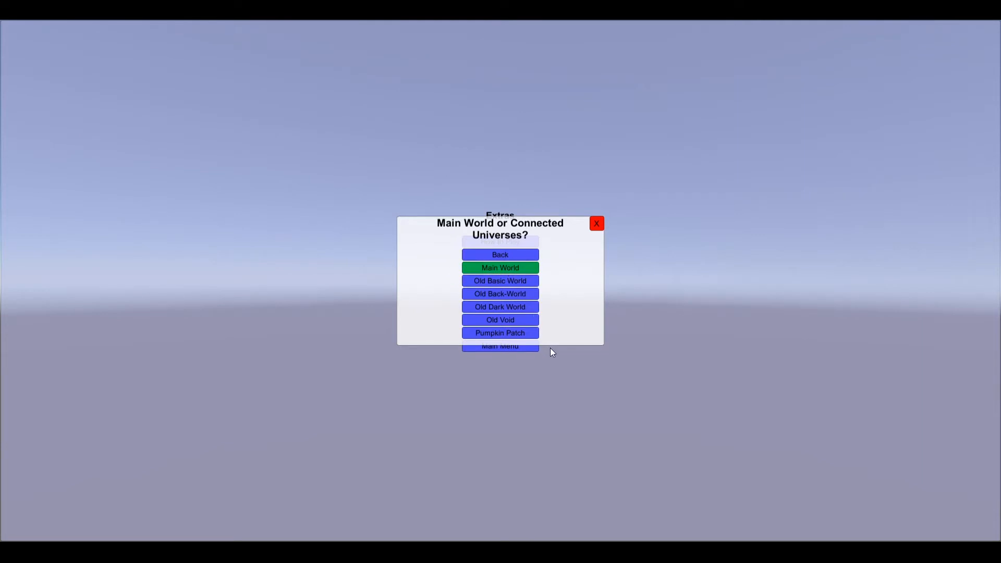
left_click(500, 268)
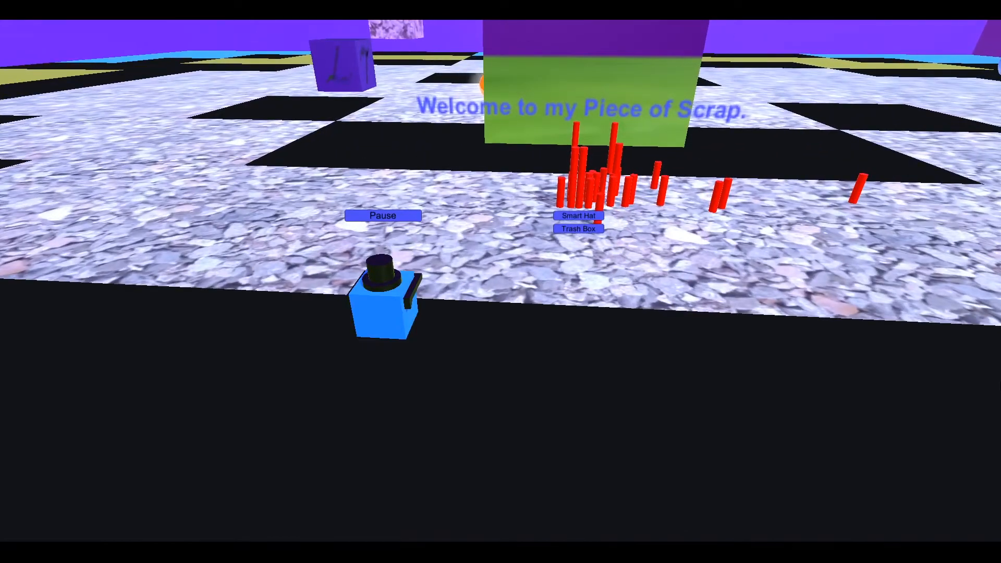
Step: Cycle the box's hat twice, ending on the purple pointed wizard hat
left_click(577, 216)
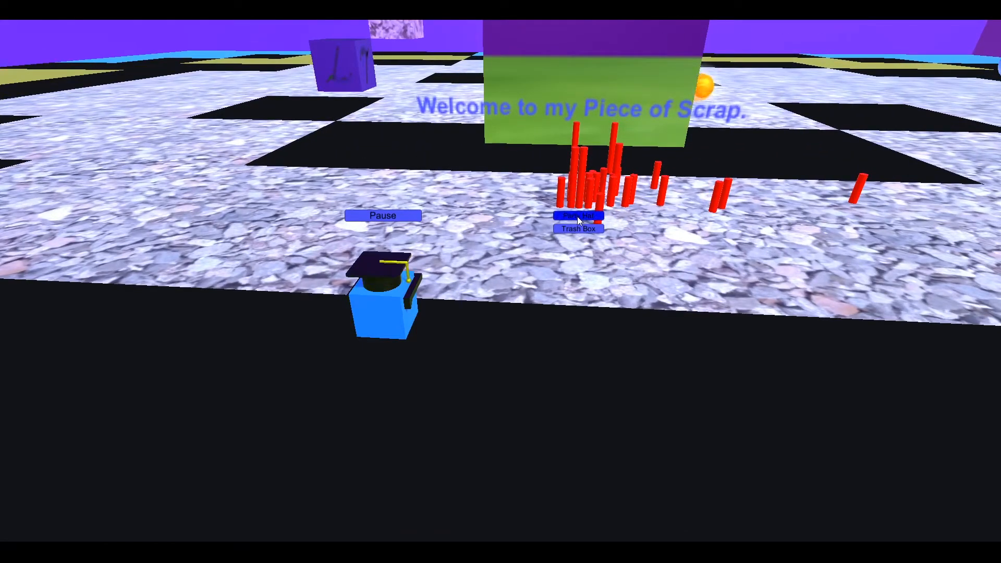
left_click(578, 215)
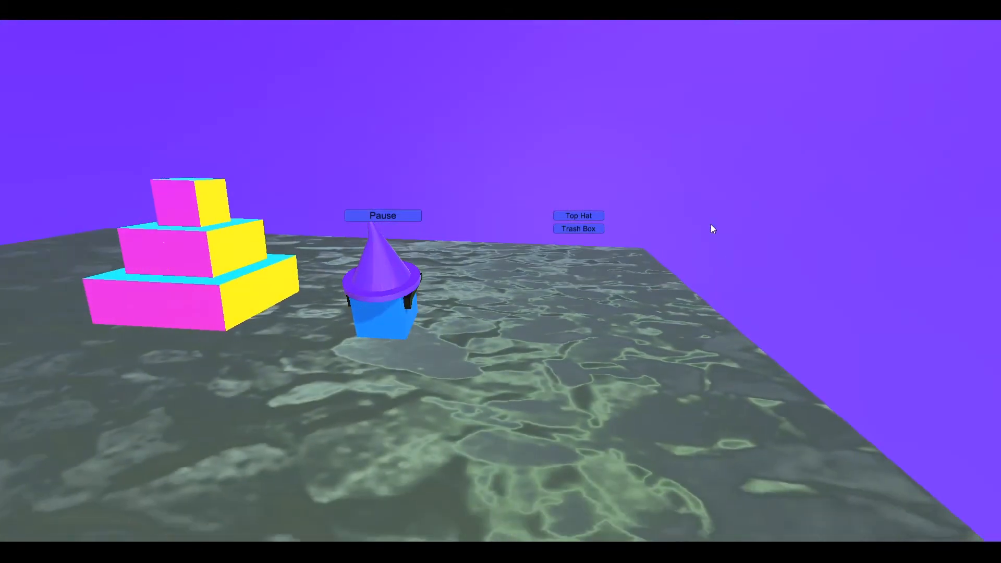
Step: Cycle the hat once more so the box wears the graduation cap
left_click(578, 215)
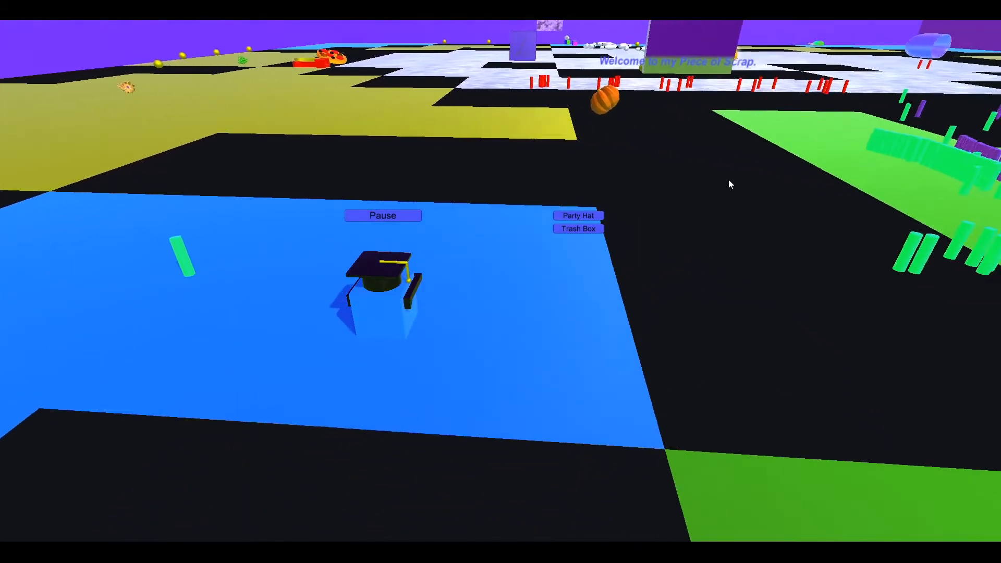
Step: Leave the Main World and load the Pumpkin Patch world from the chooser
left_click(383, 215)
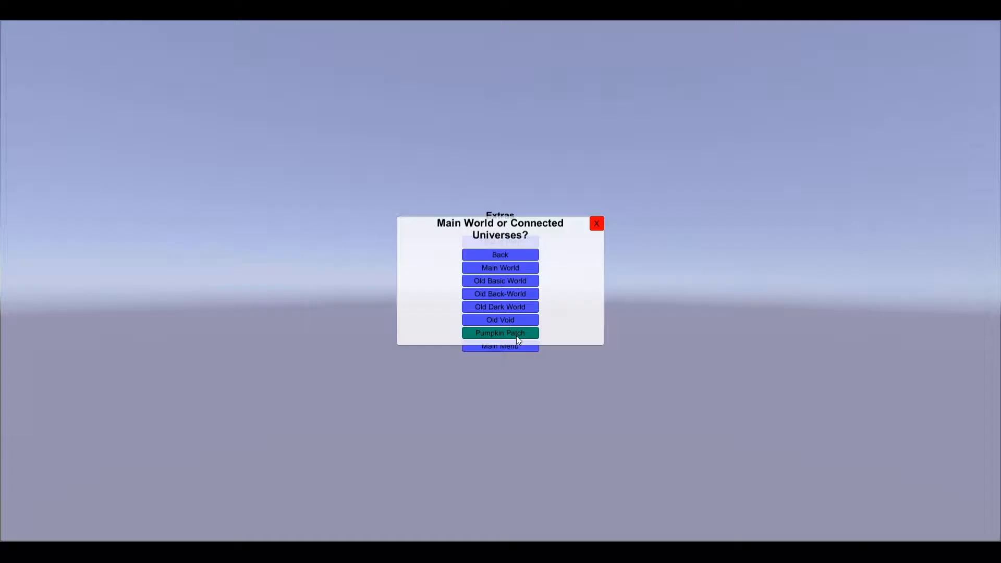
left_click(499, 332)
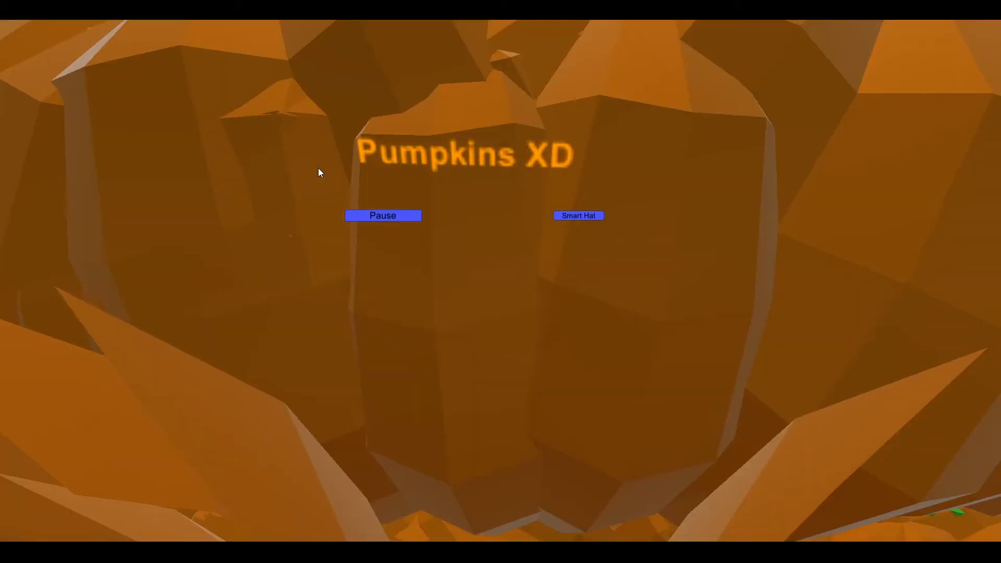
mouse_move(686, 369)
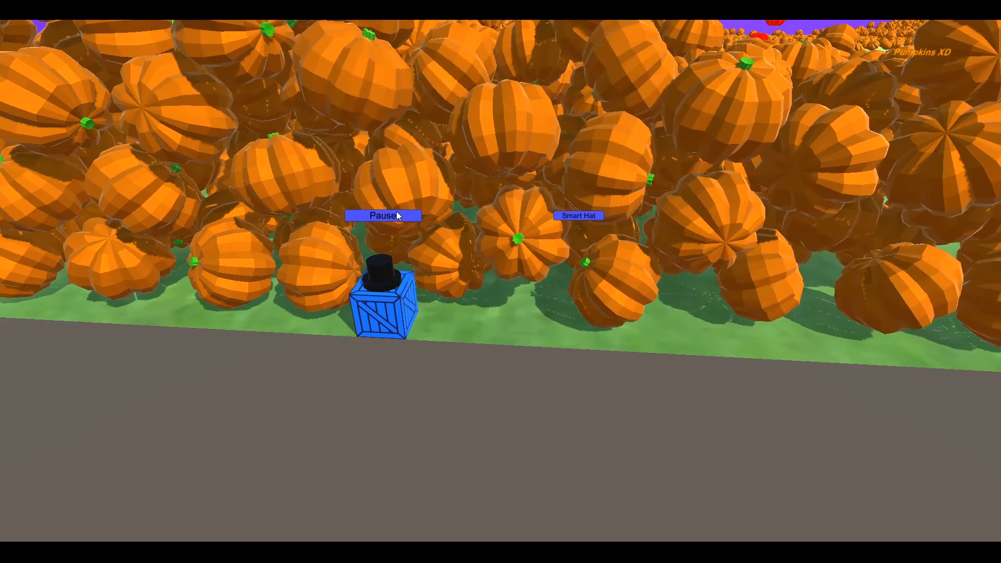
Step: Pause, enter Music Settings and cycle the track several times, passing Stargazing
left_click(383, 215)
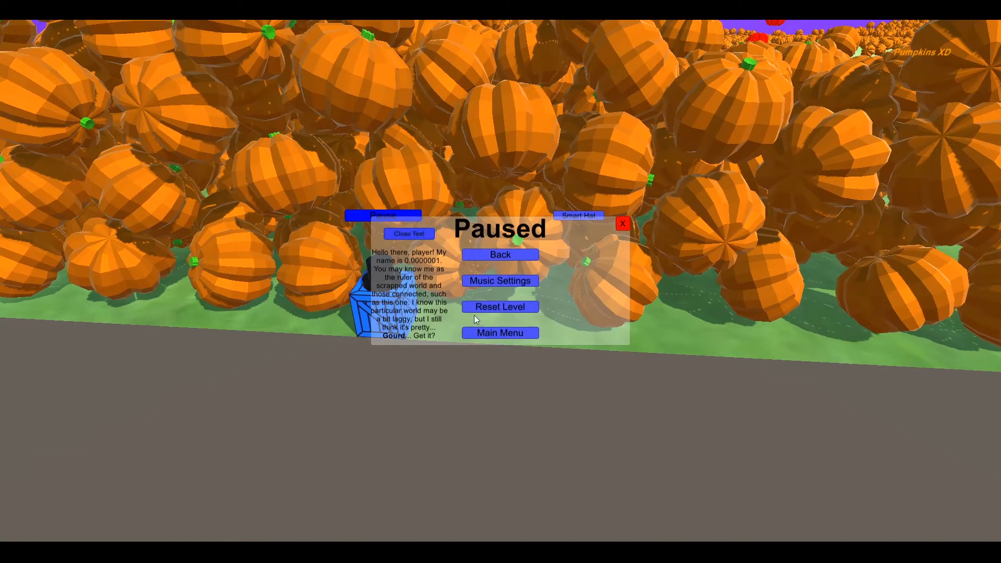
left_click(499, 281)
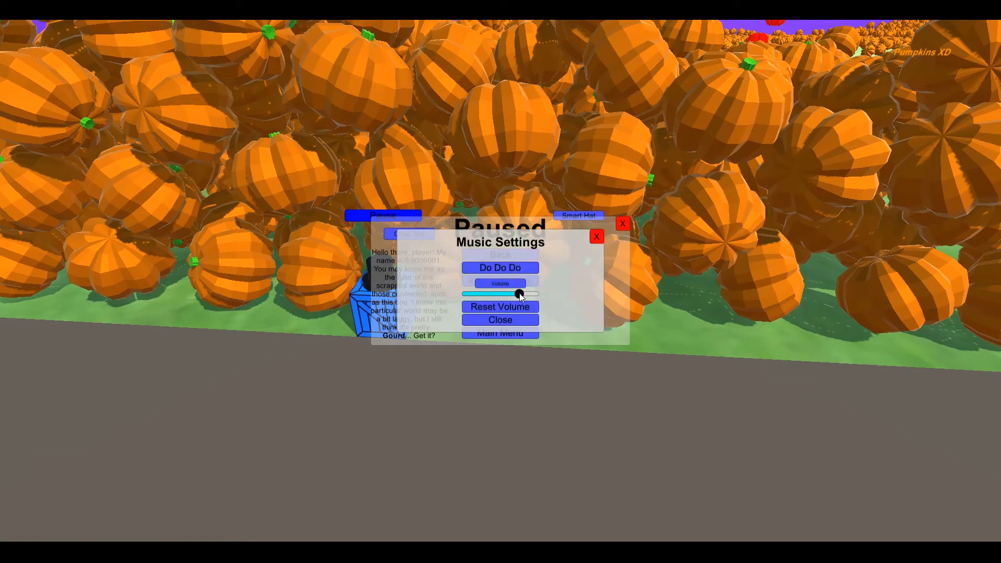
left_click(500, 268)
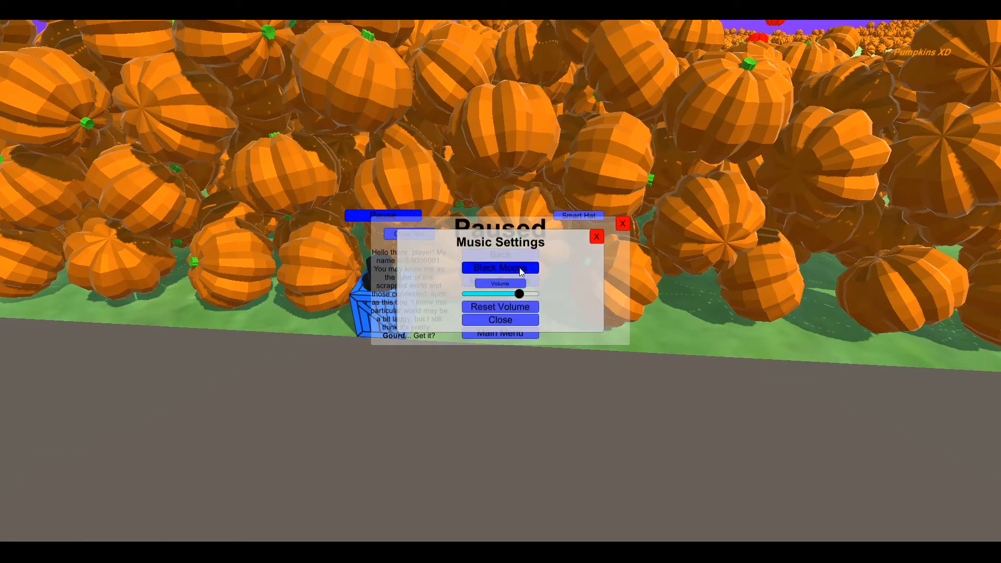
left_click(500, 267)
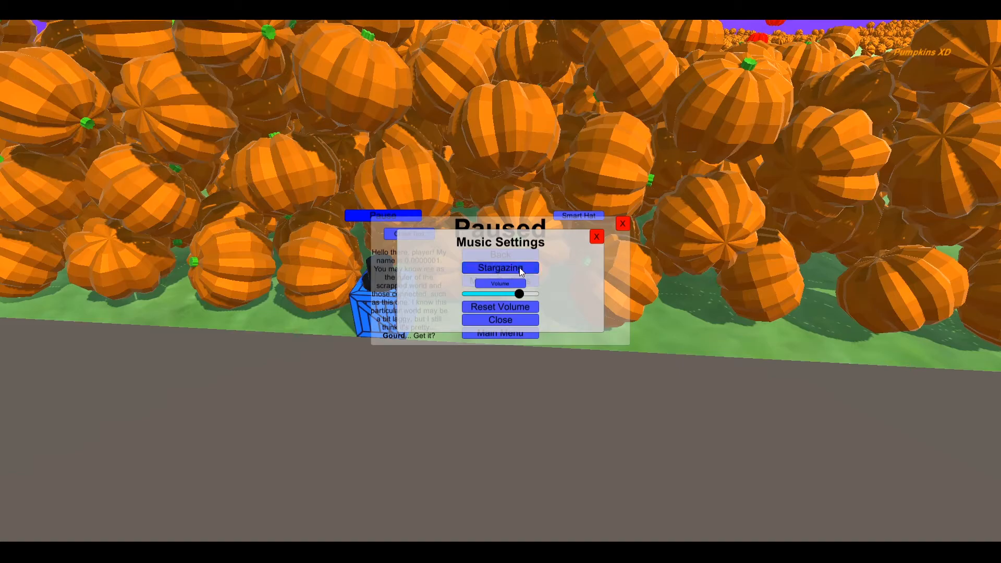
left_click(499, 268)
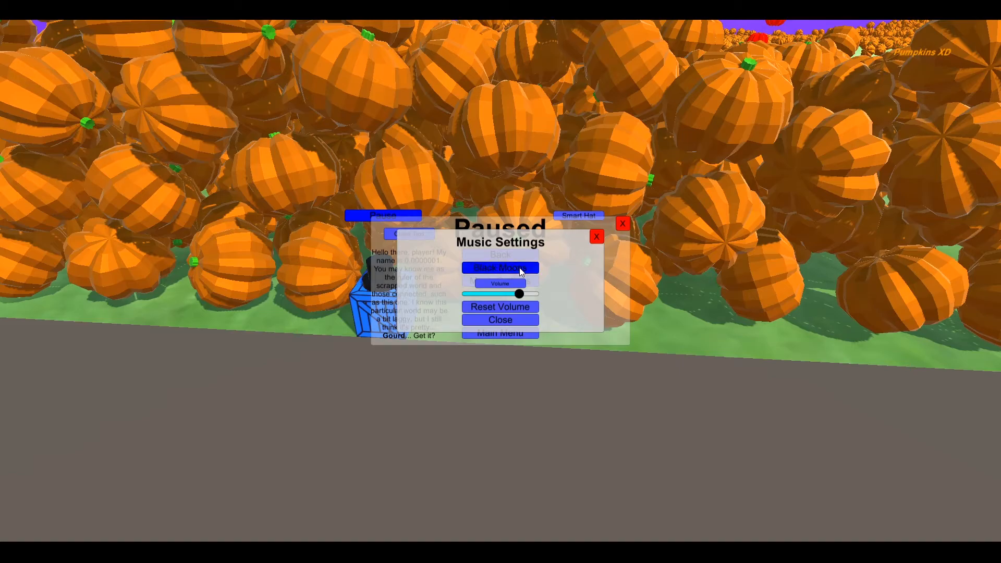
left_click(499, 319)
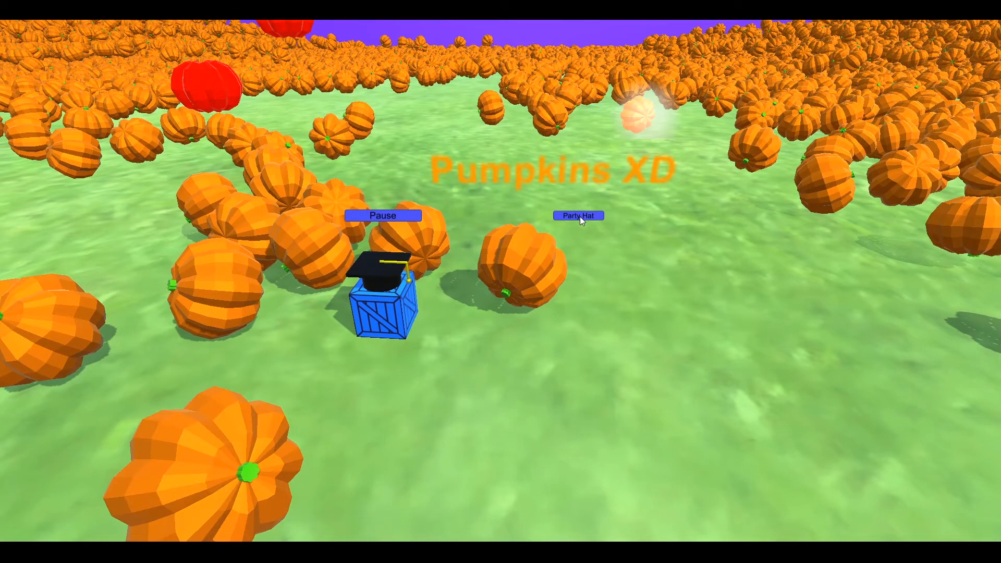
Step: Swap the box's wizard hat for the top hat using the hat button
left_click(577, 215)
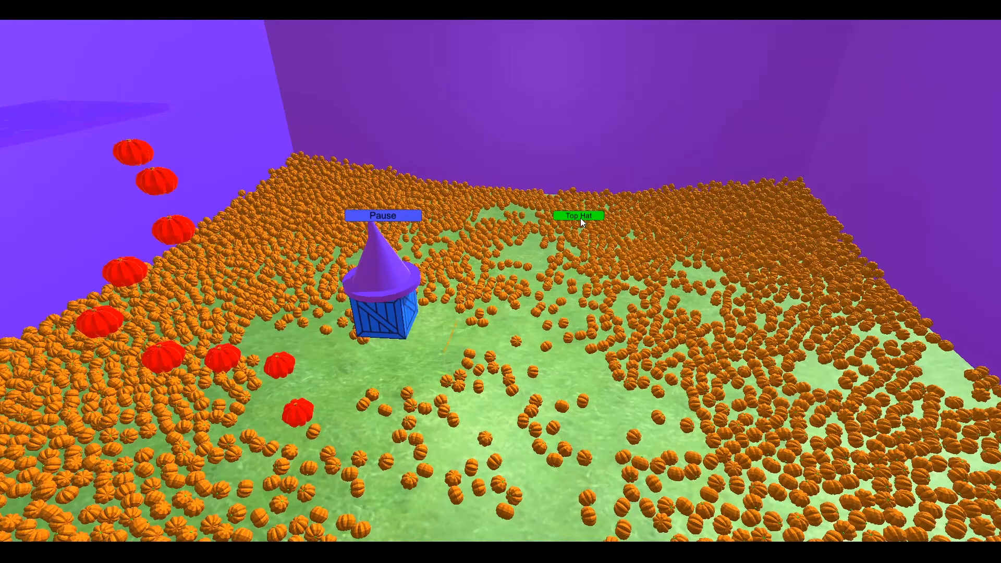
left_click(578, 216)
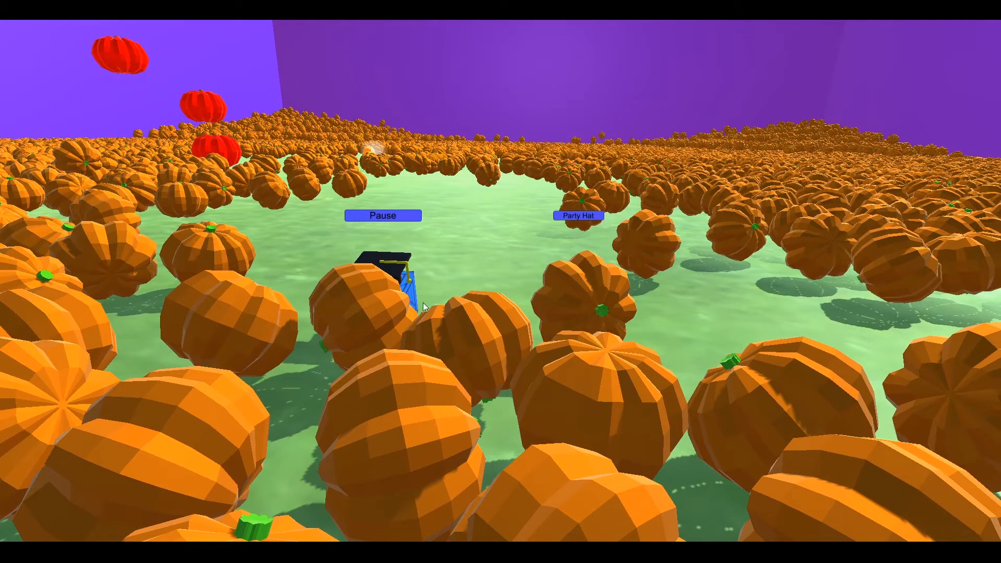
Step: Pause play in Pumpkin Patch, showing the Back, Music Settings, Reset Level, Main Menu options
left_click(381, 214)
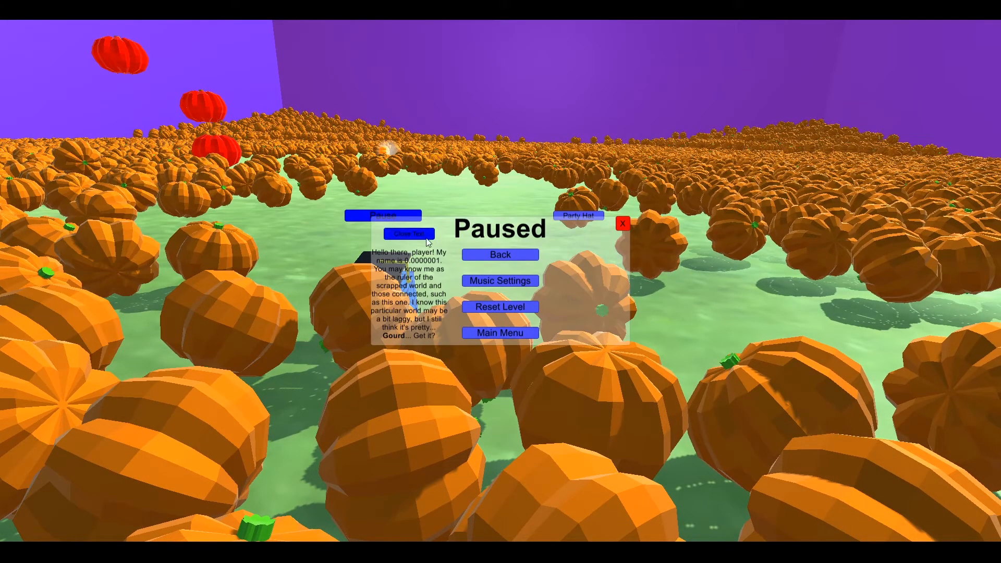
left_click(409, 234)
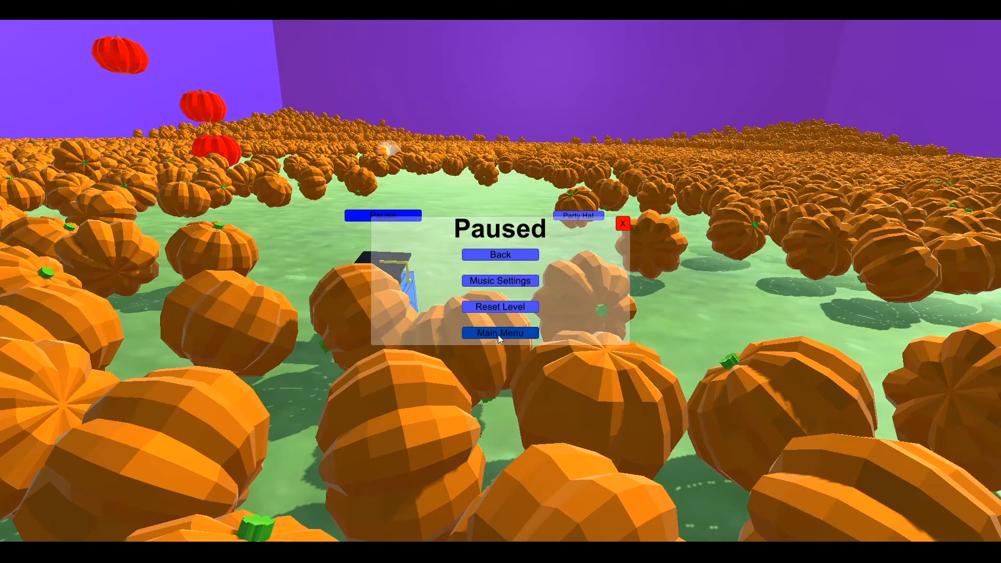
Step: Quit Pumpkin Patch to the main menu, enter Extras and bring up Credits
left_click(500, 333)
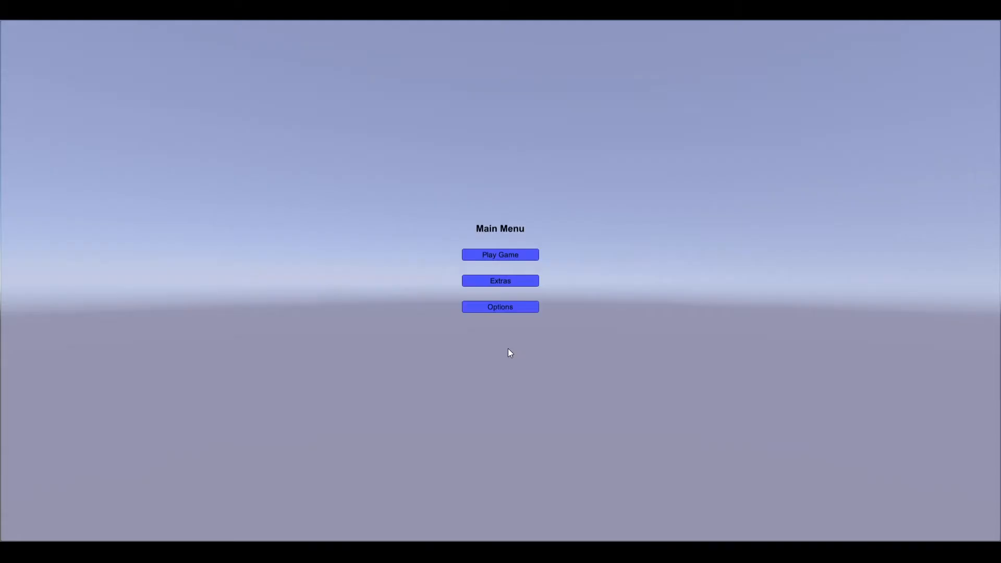
left_click(500, 281)
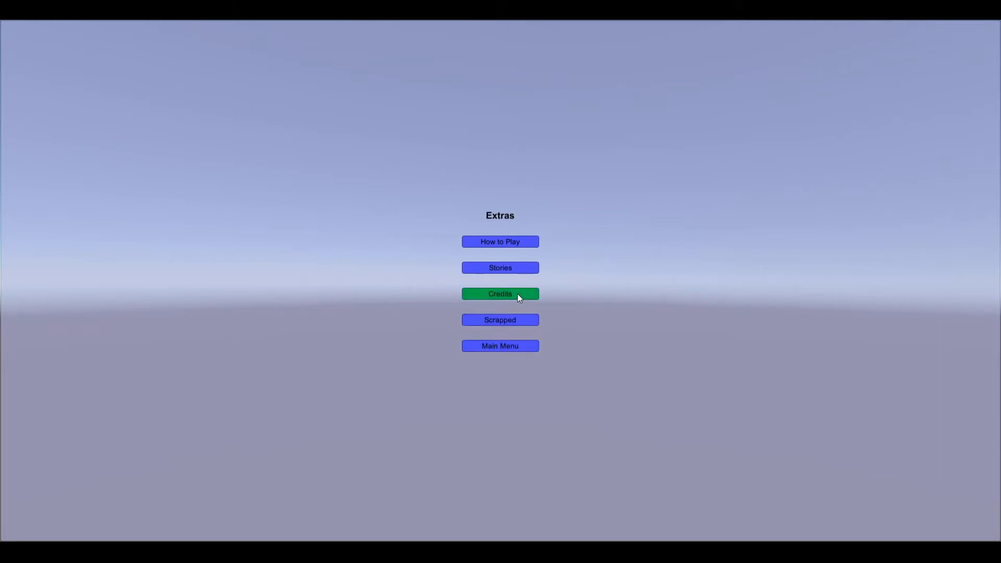
mouse_move(579, 444)
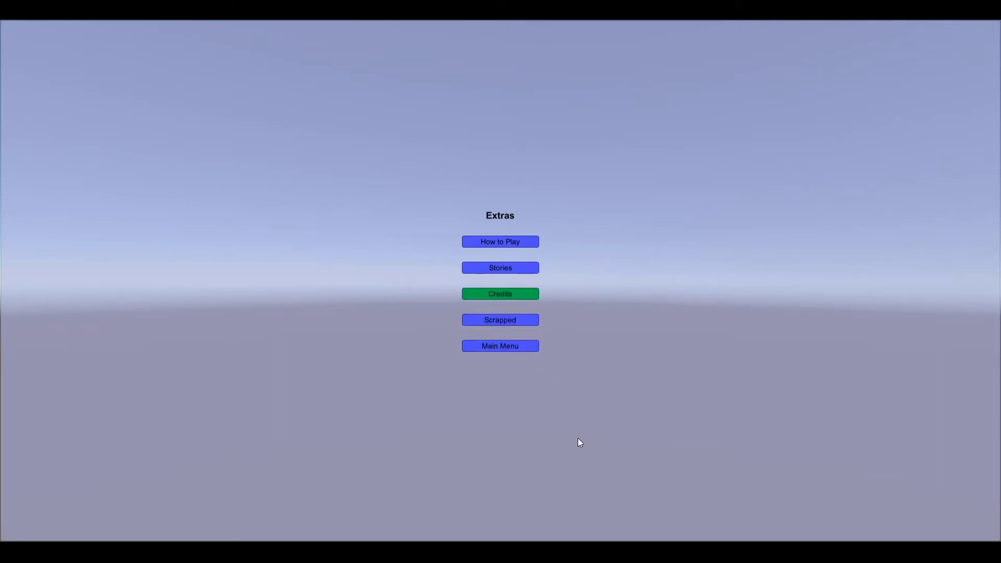
left_click(500, 294)
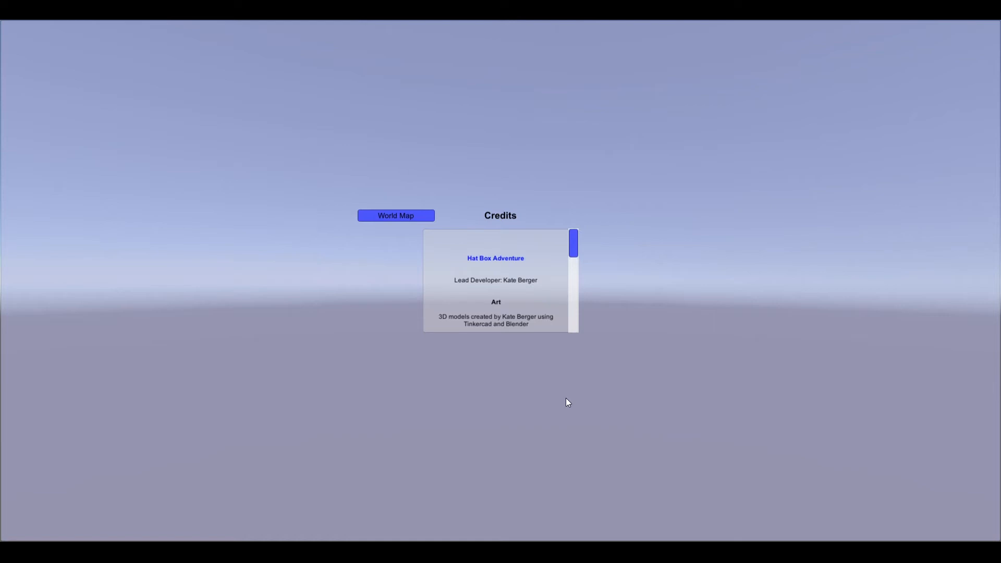
mouse_move(630, 377)
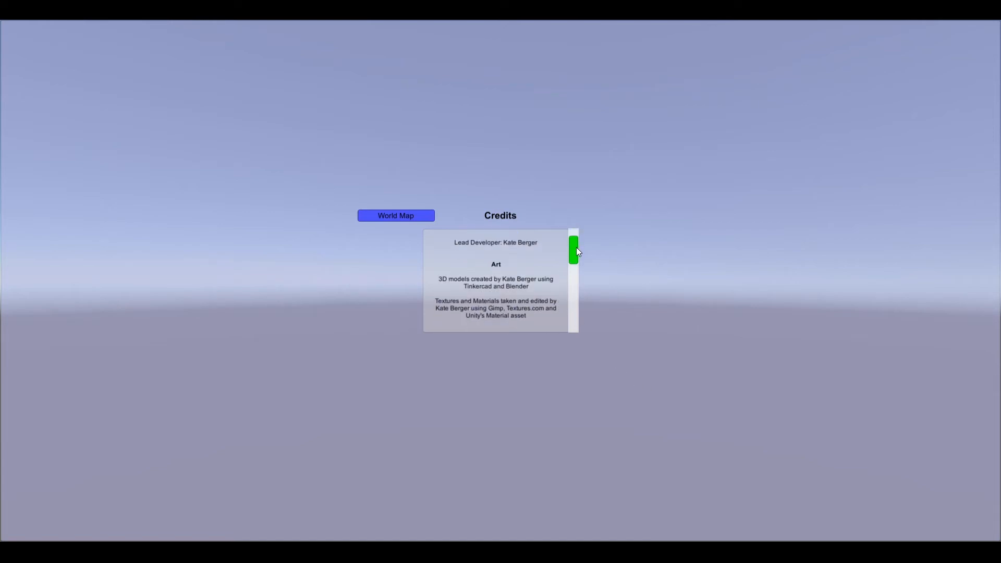
Step: Scroll the credits list to its end and return to the main menu
left_click(573, 249)
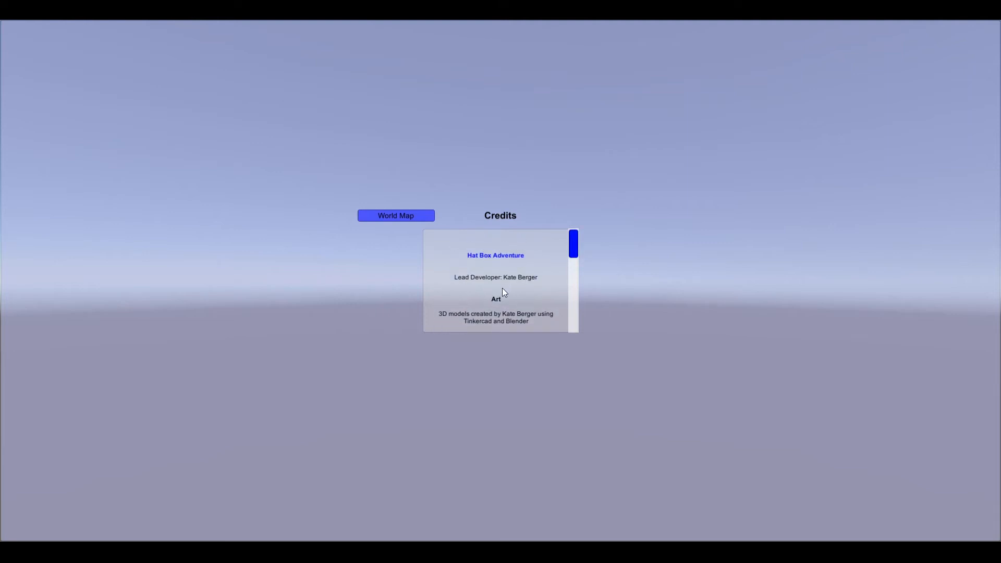
scroll("down", 3)
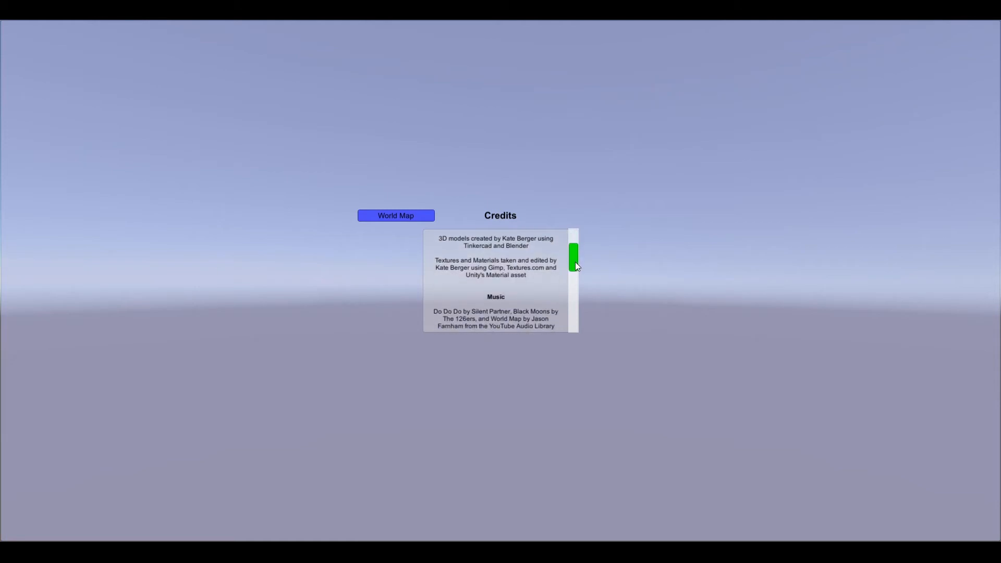
scroll("down", 3)
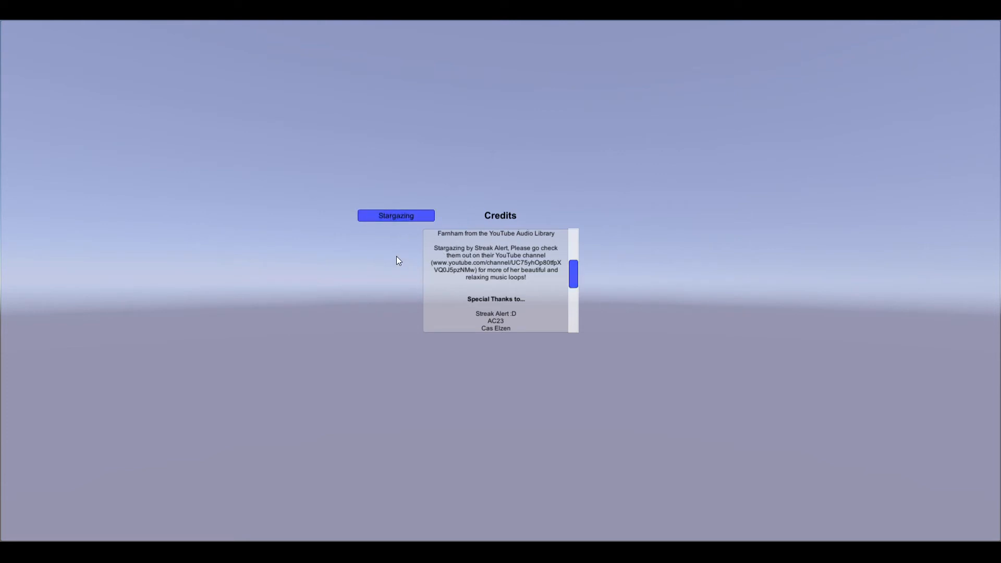
mouse_move(565, 376)
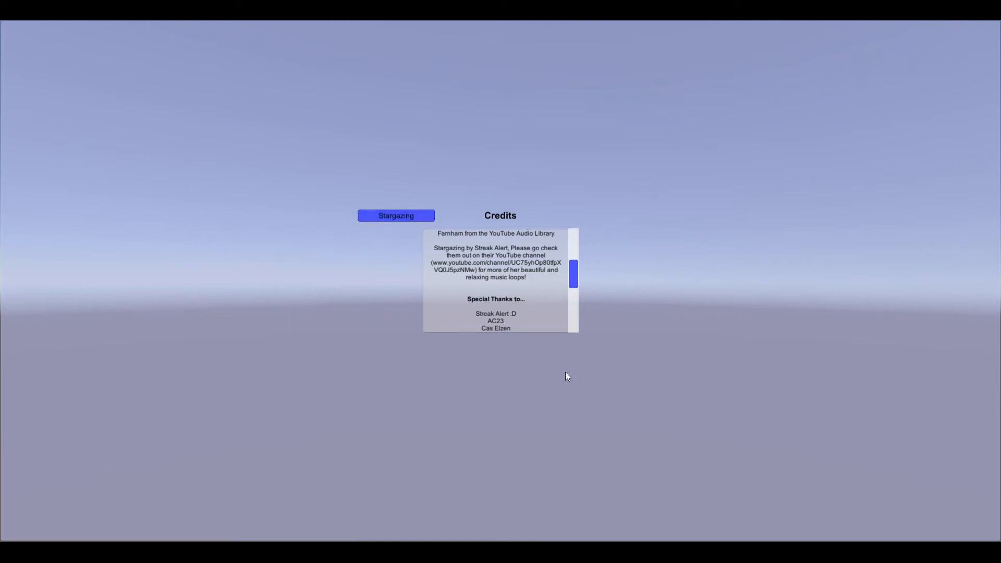
mouse_move(538, 253)
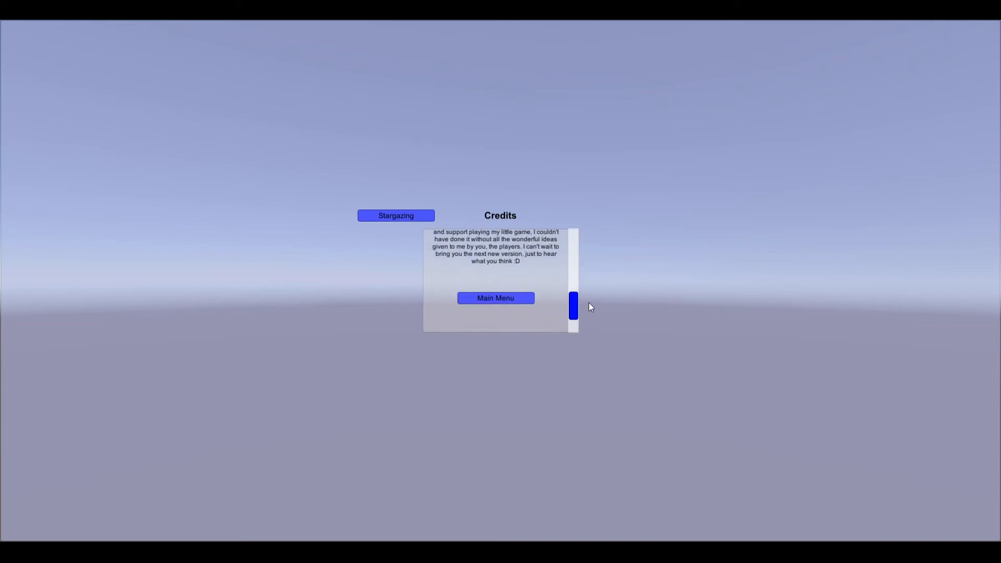
left_click(495, 297)
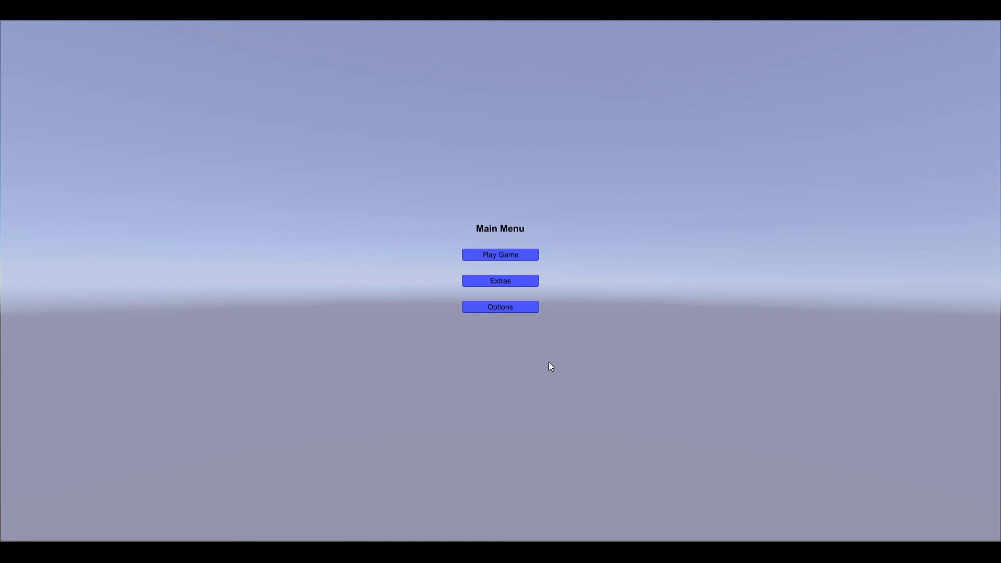
mouse_move(465, 366)
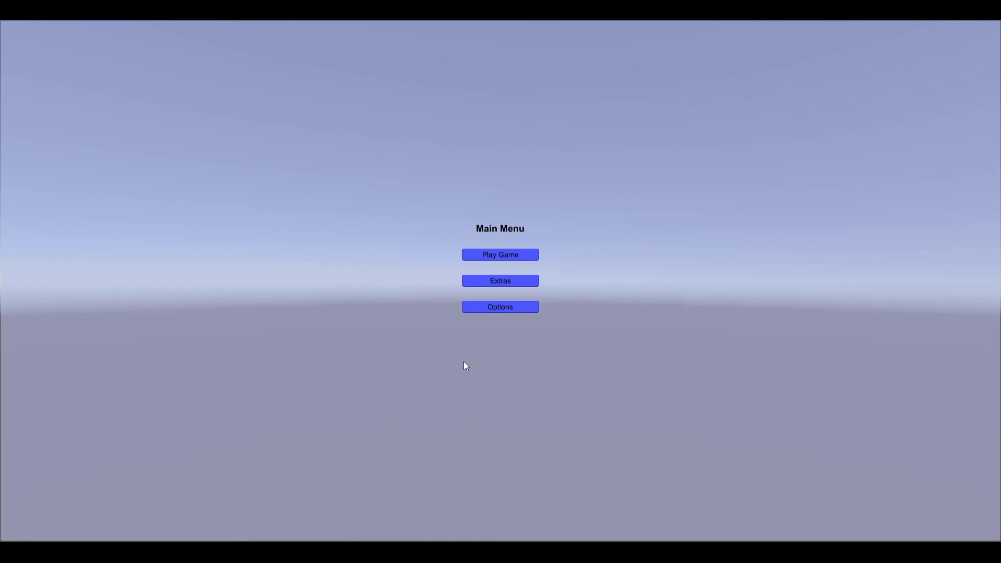
mouse_move(400, 262)
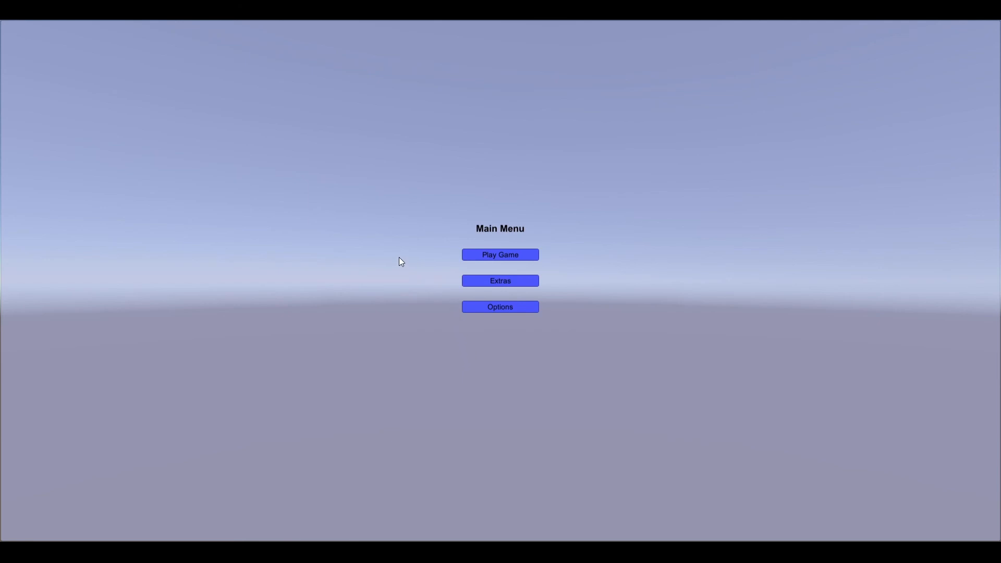
mouse_move(422, 335)
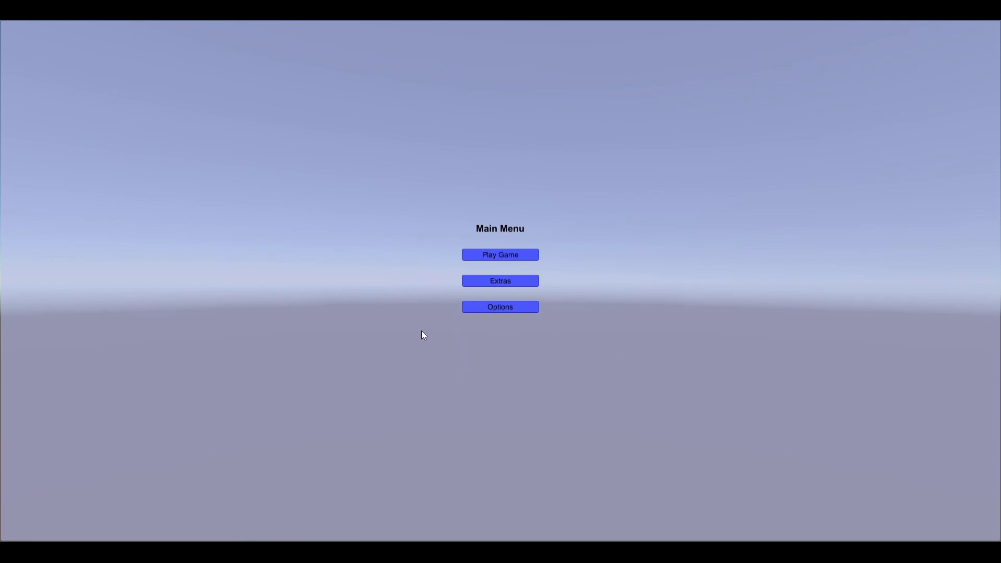